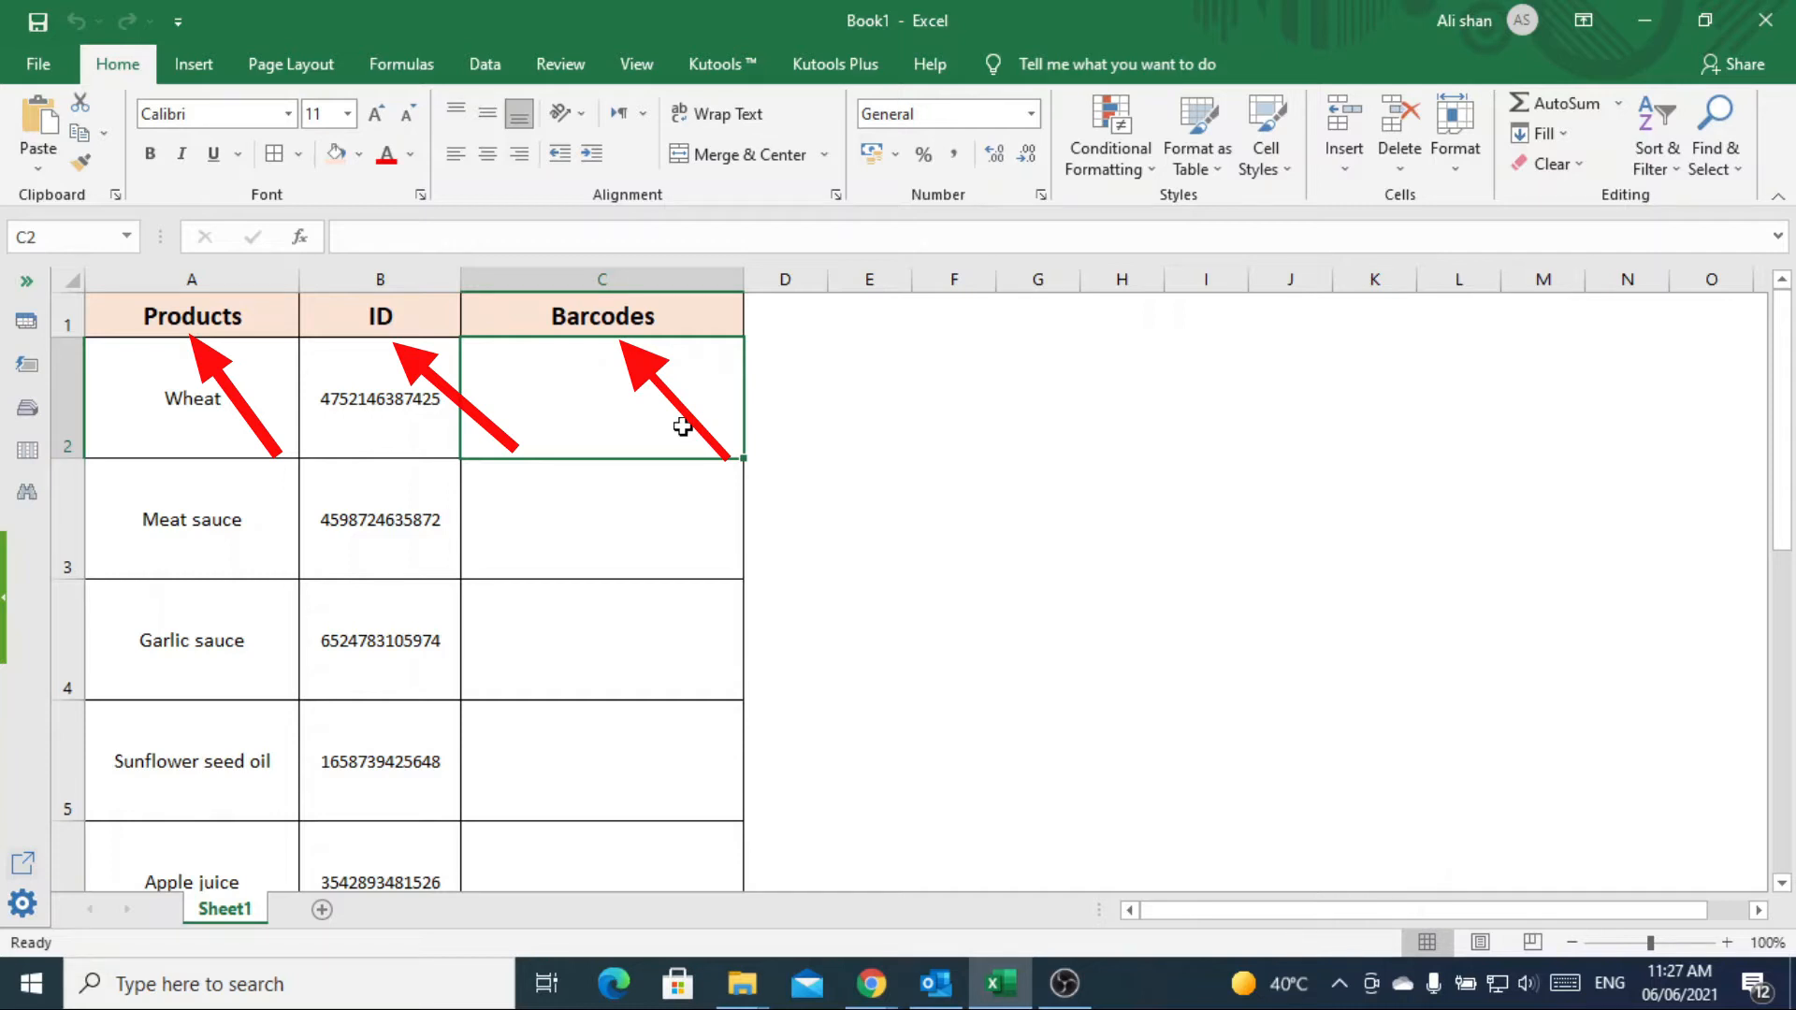
mouse_move(621, 442)
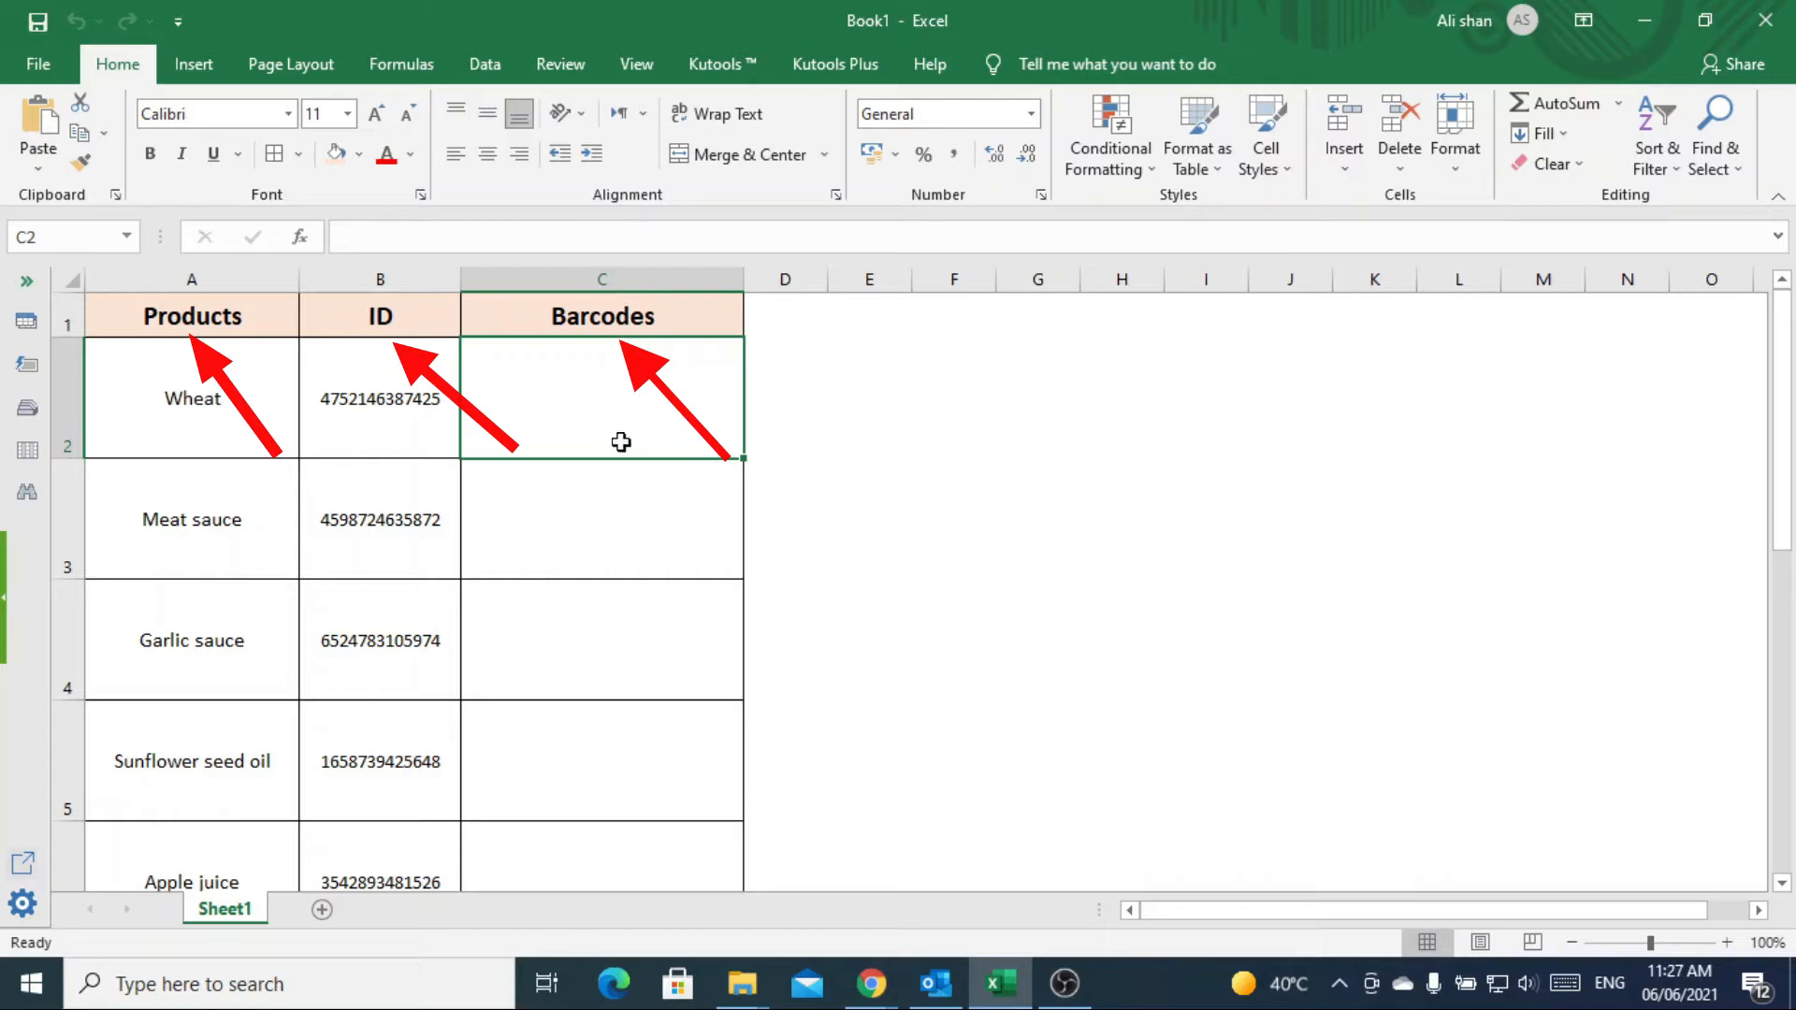
mouse_move(636, 413)
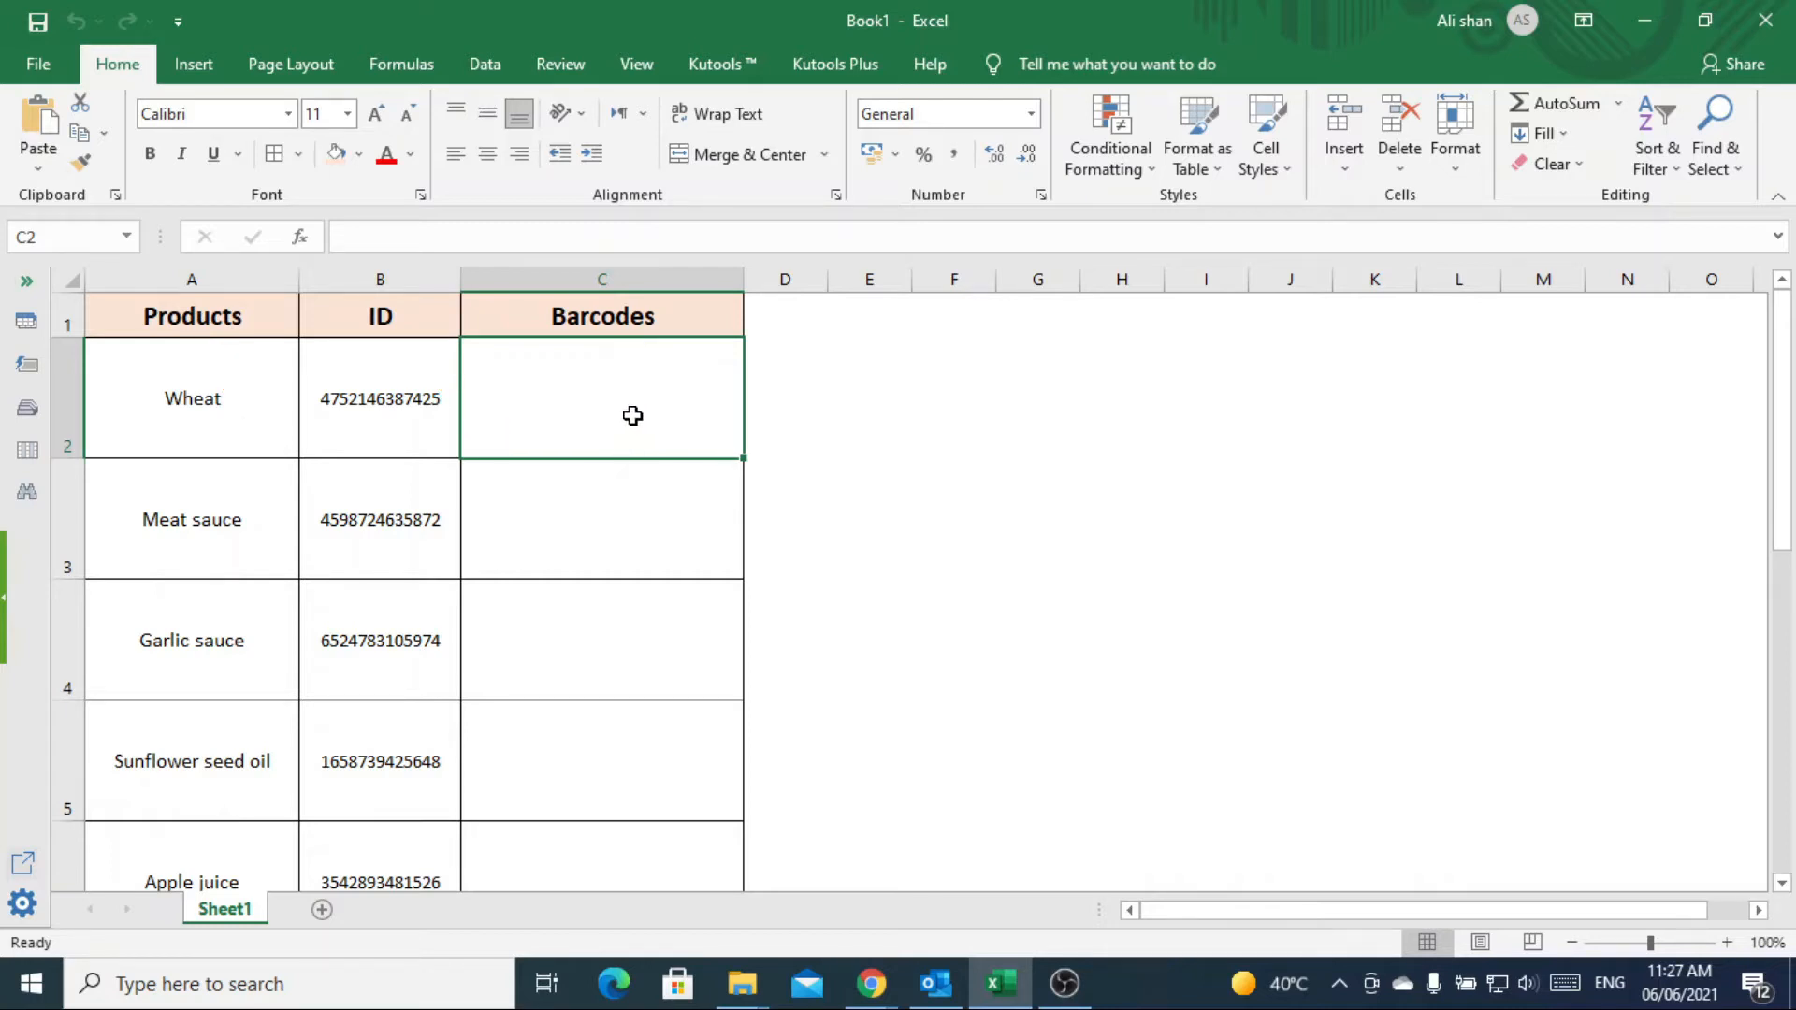
mouse_move(722, 63)
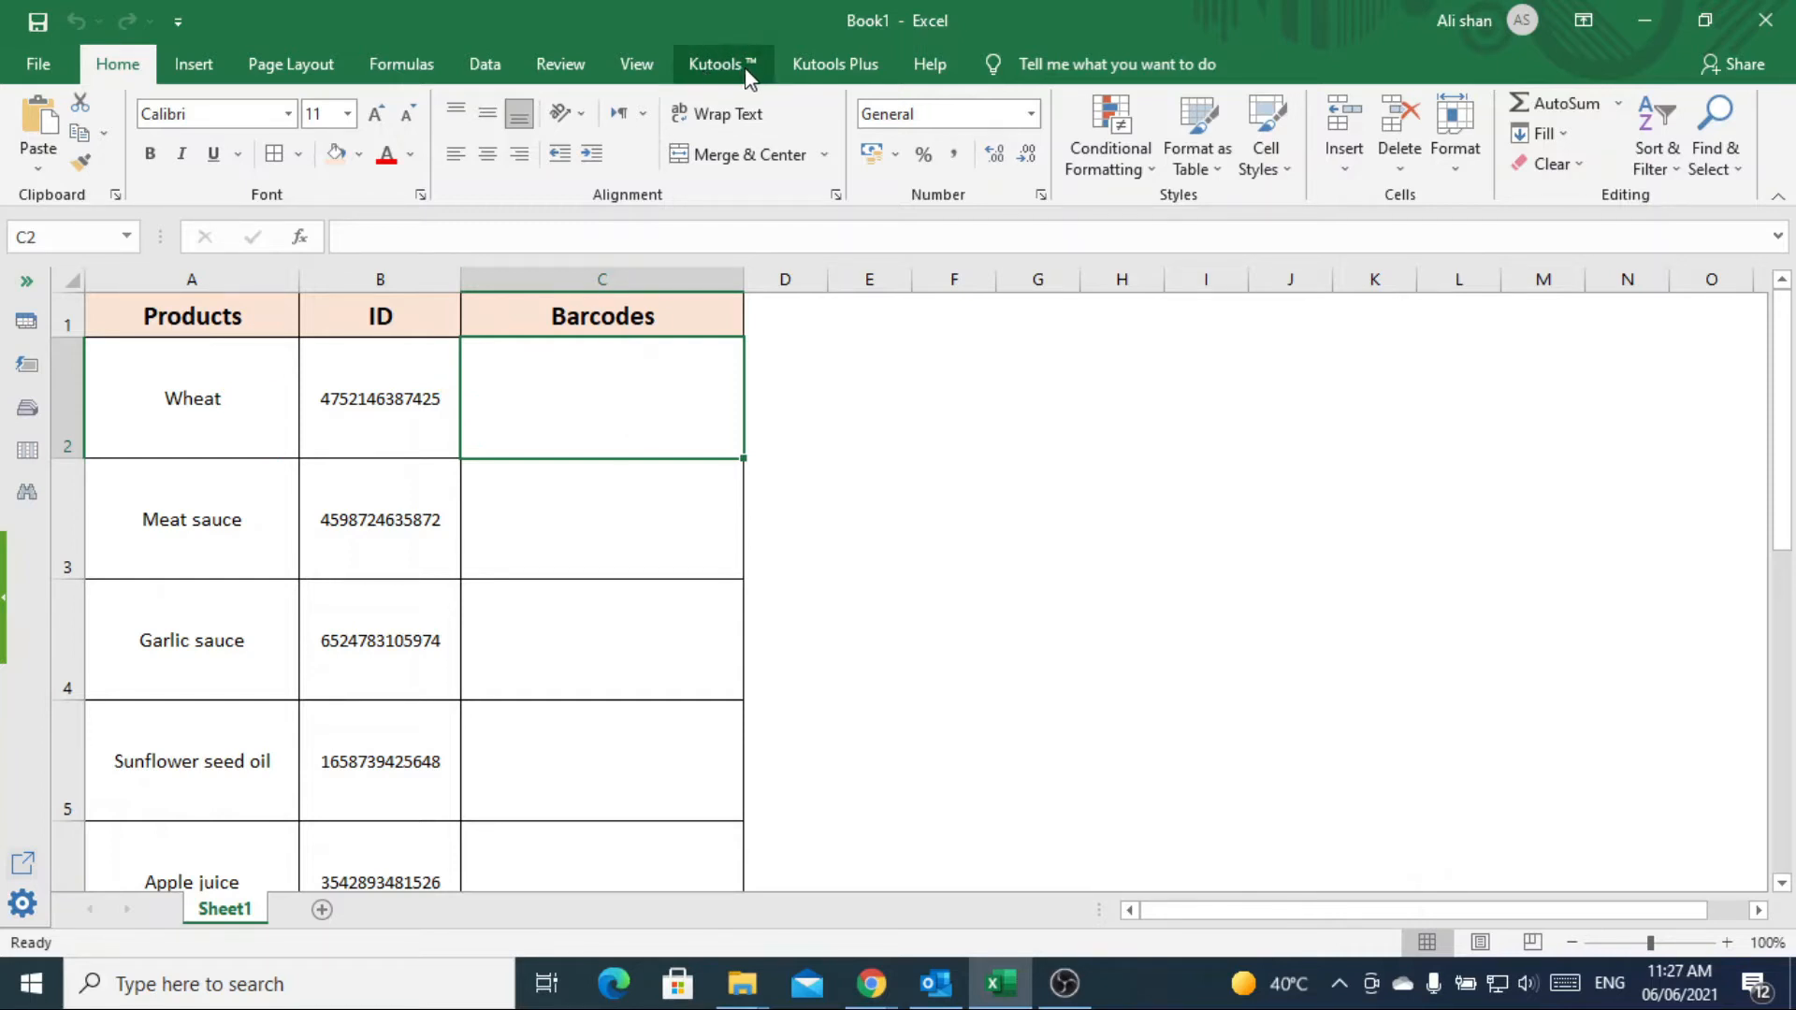
- Visit the Kutools for Excel download page in the web browser
click(870, 982)
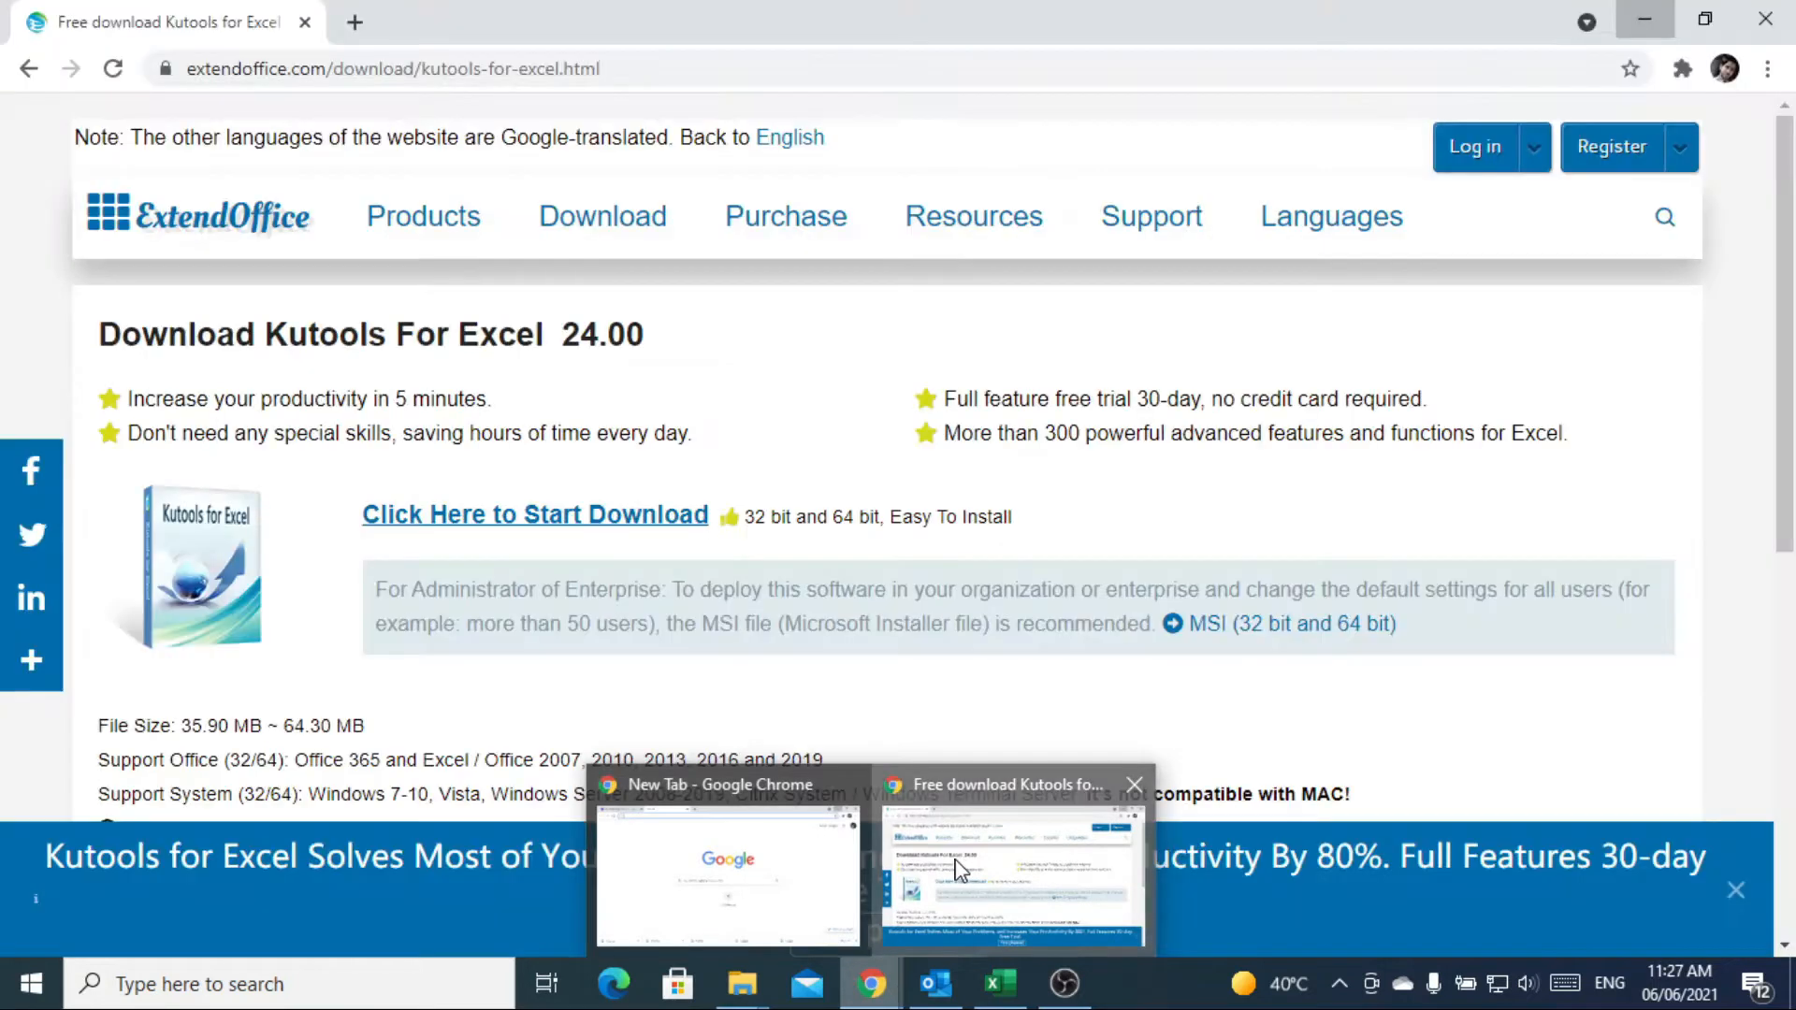
click(423, 217)
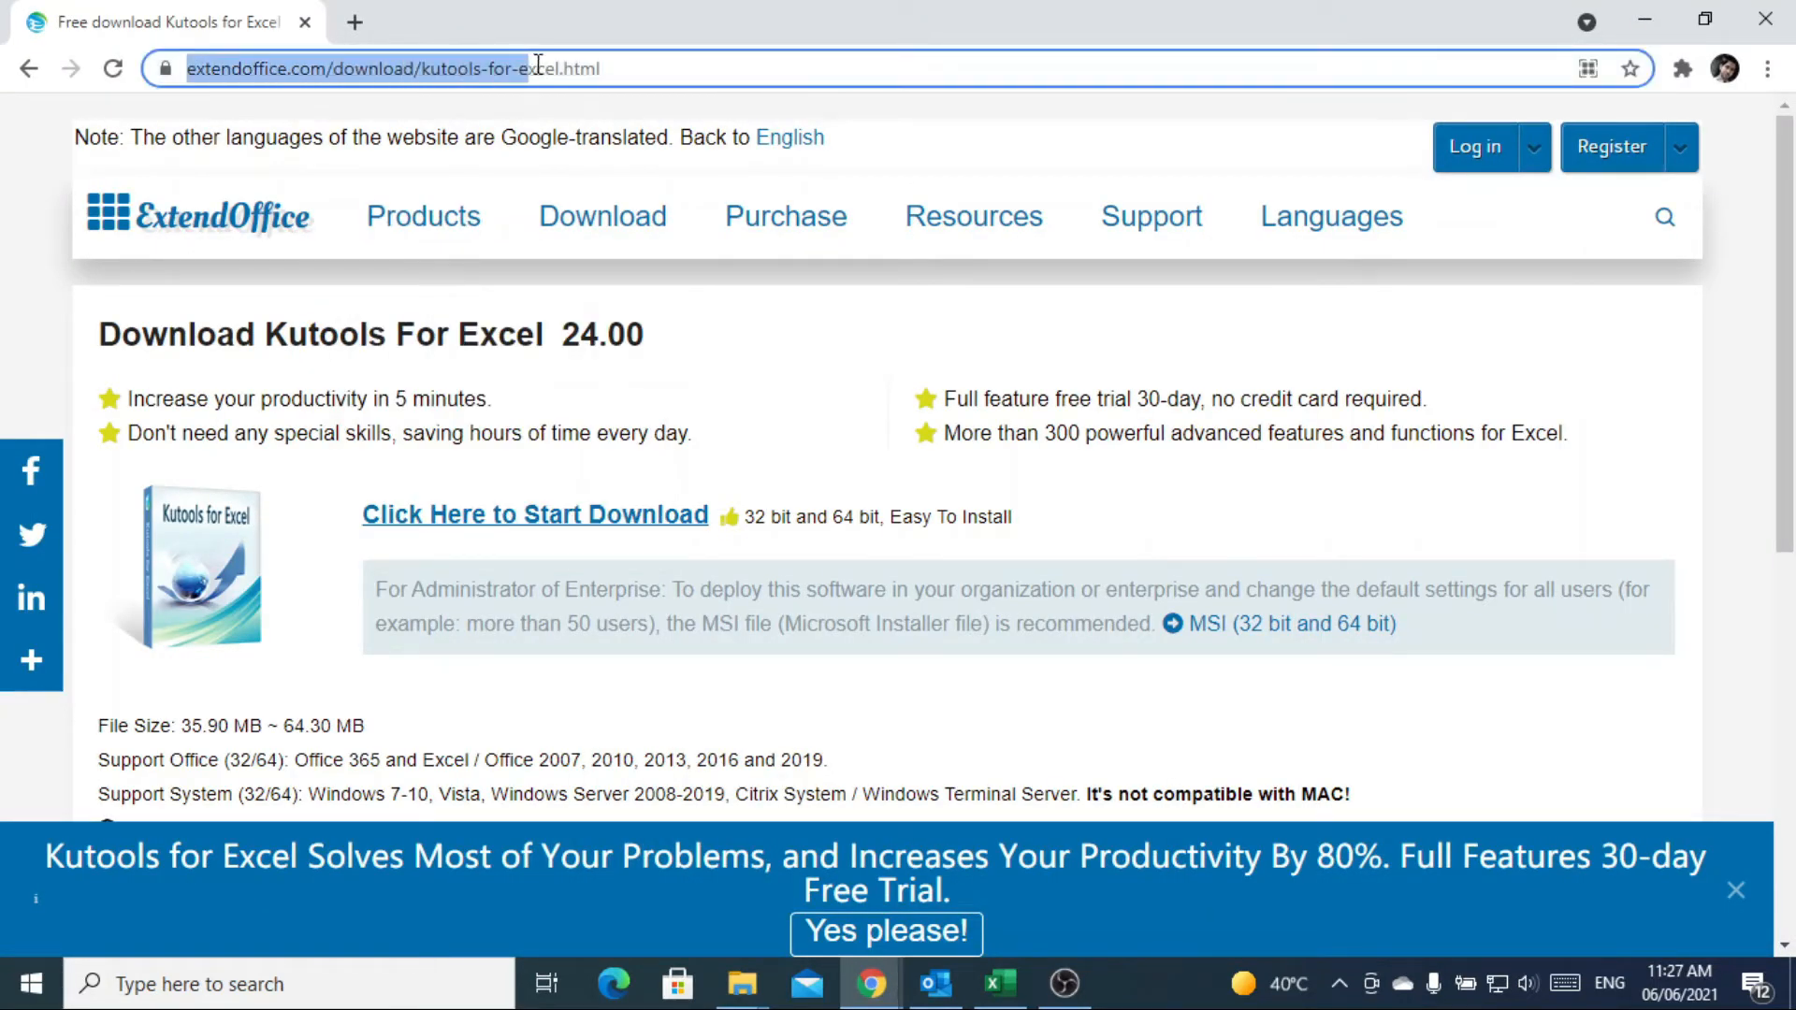
click(600, 217)
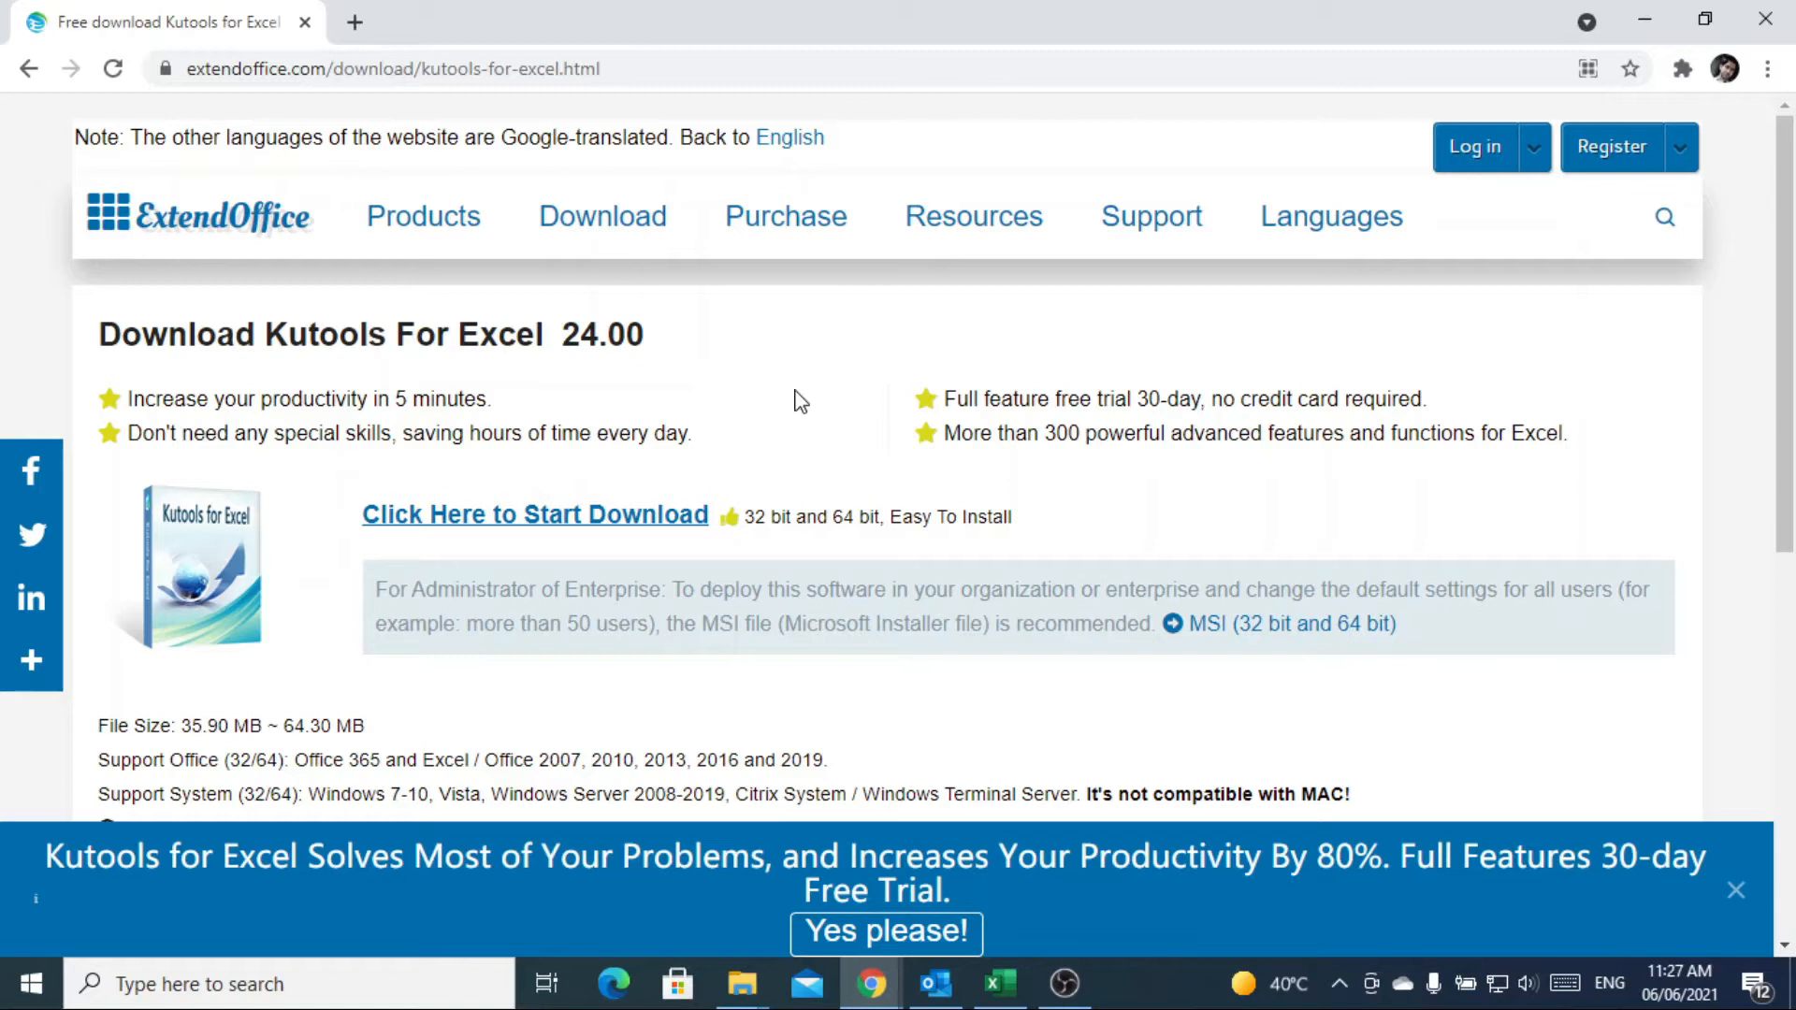
mouse_move(937, 965)
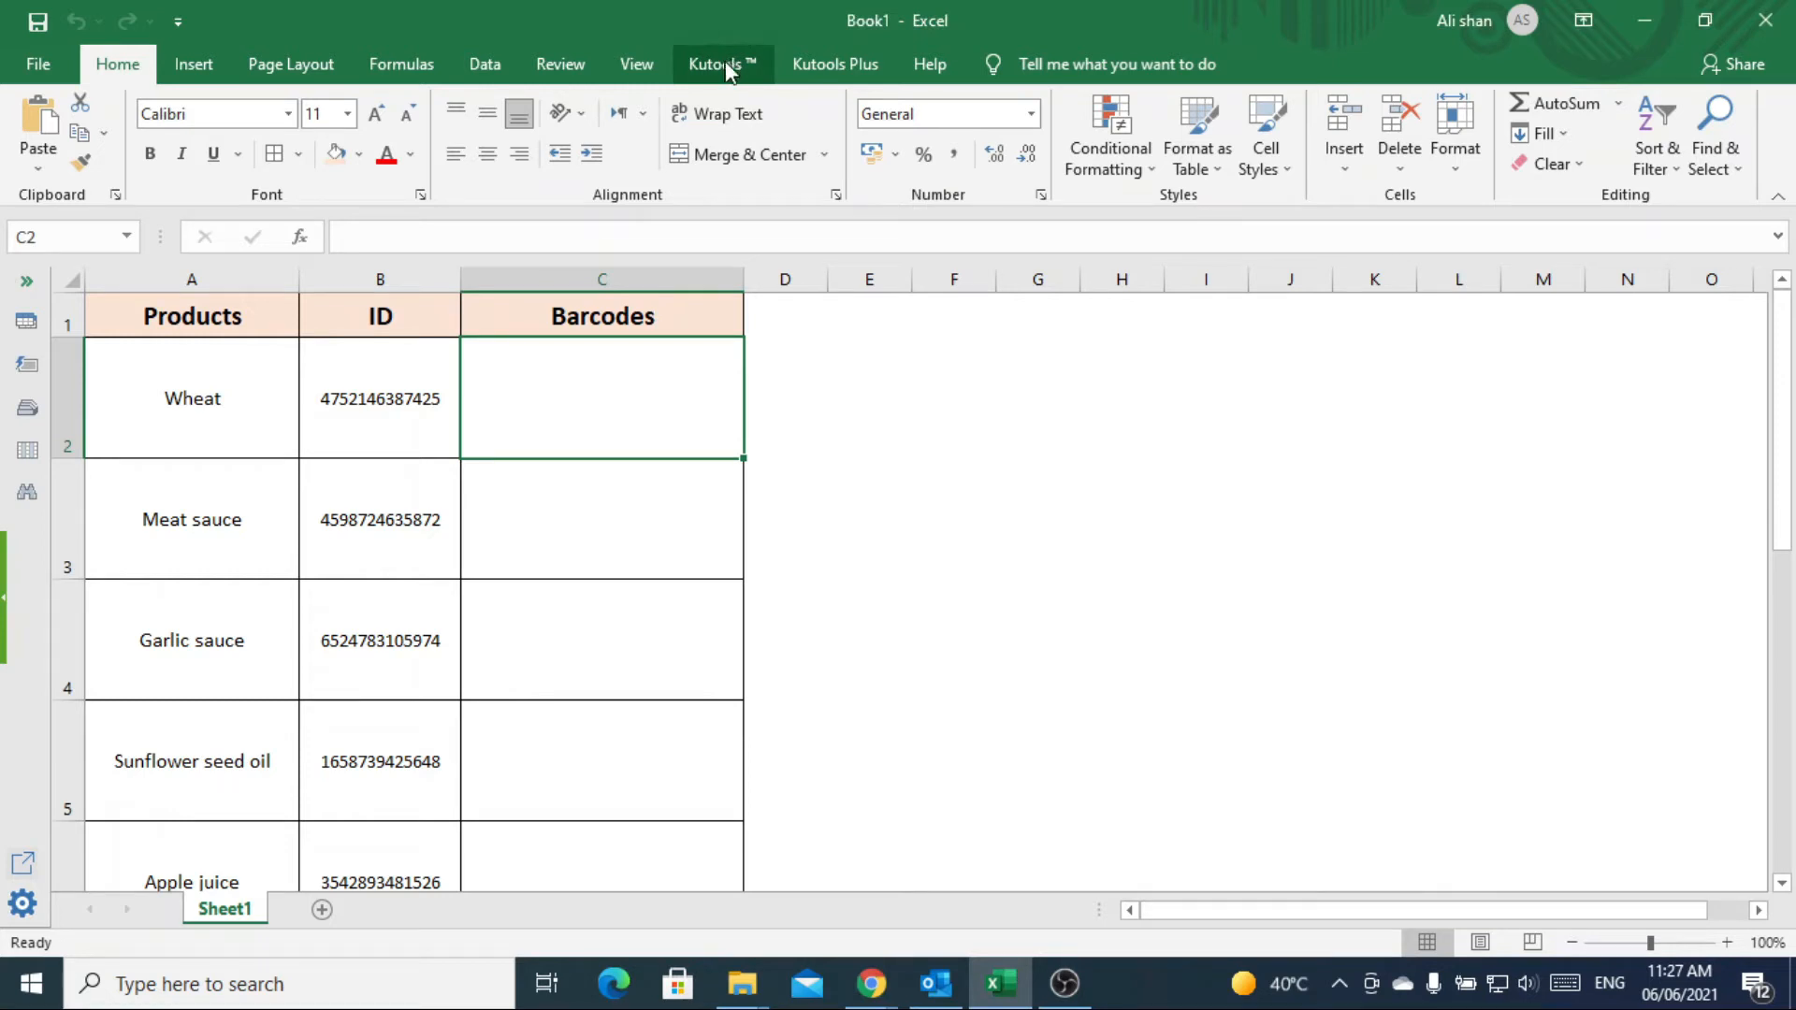
mouse_move(718, 78)
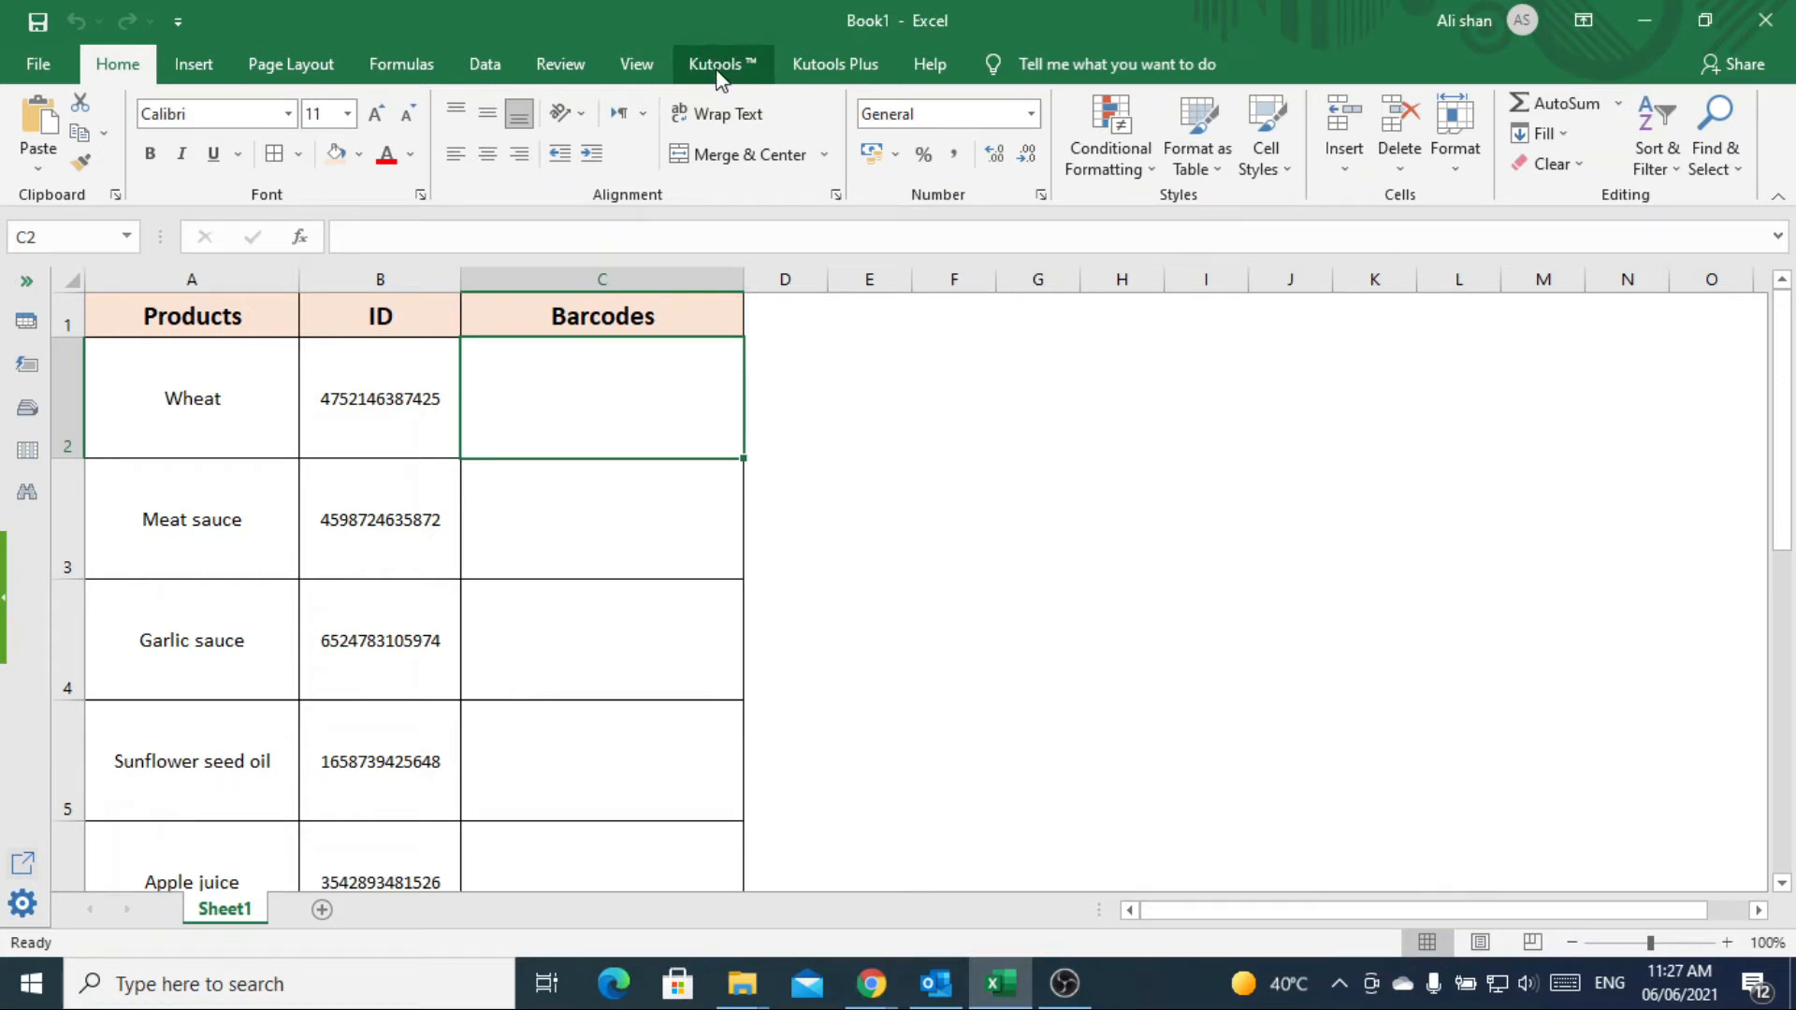
- Show the Kutools ribbon's Insert list of utilities in Excel
click(721, 64)
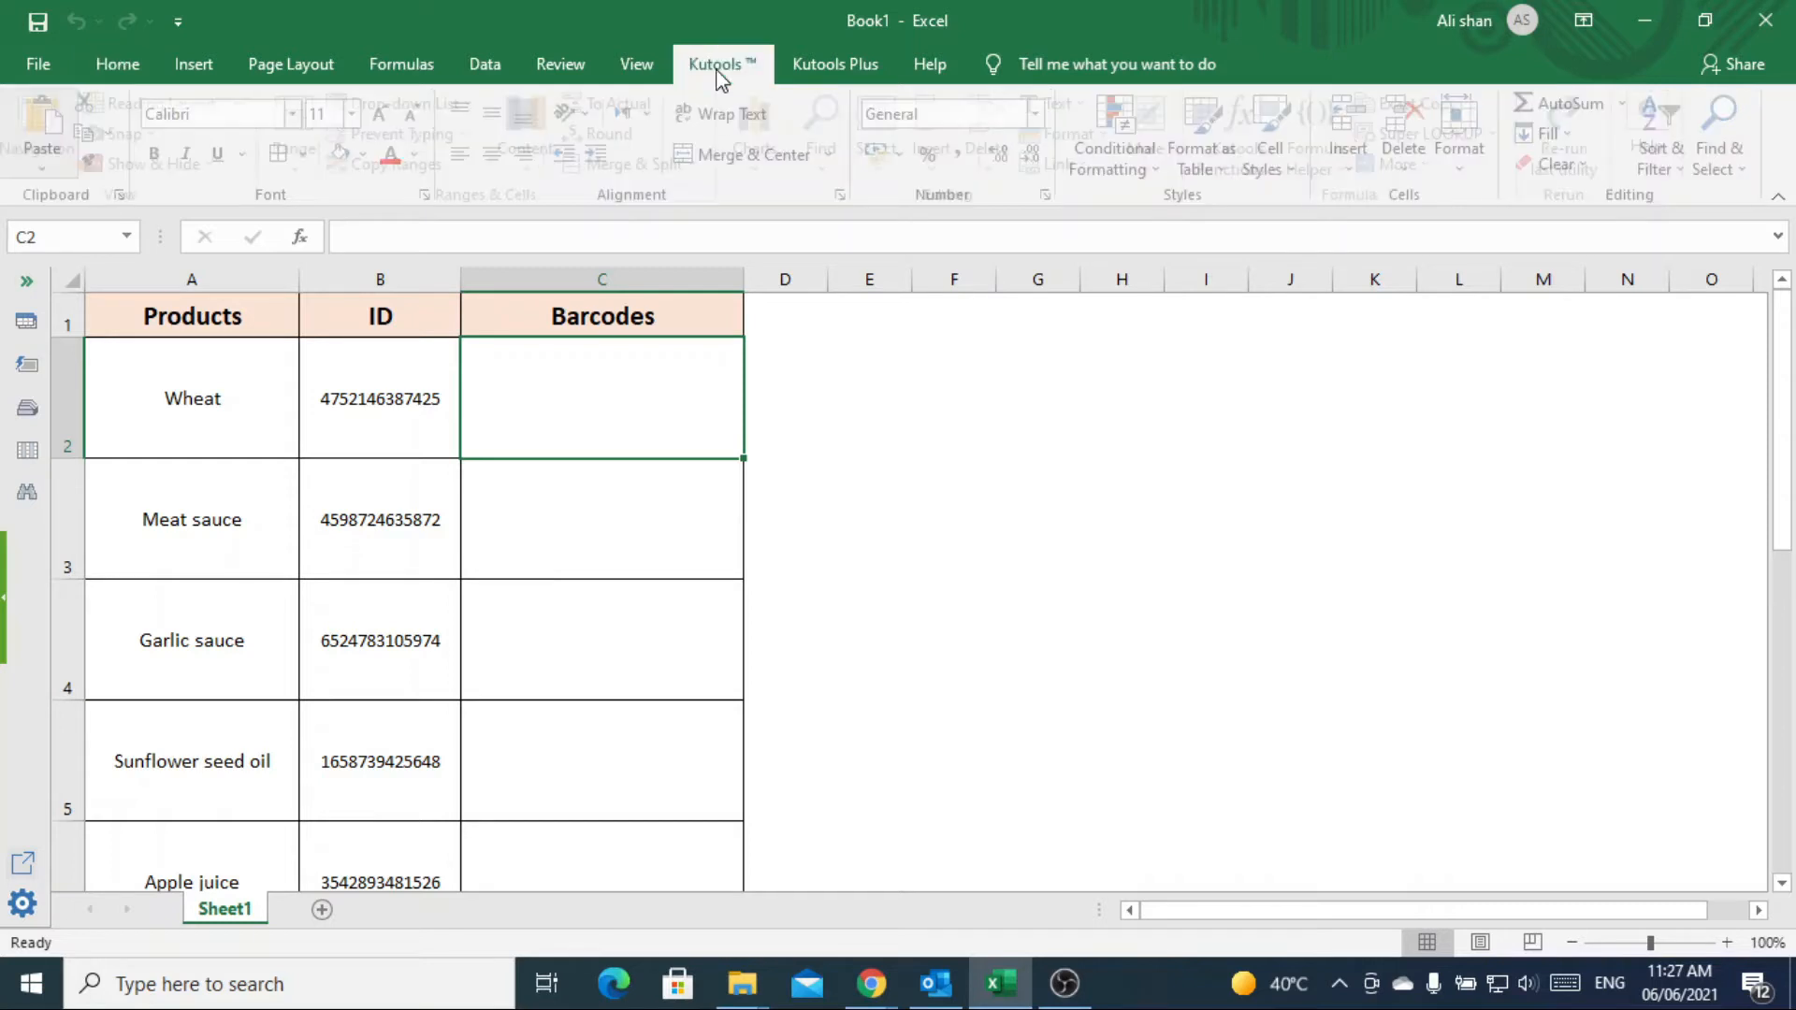
click(714, 63)
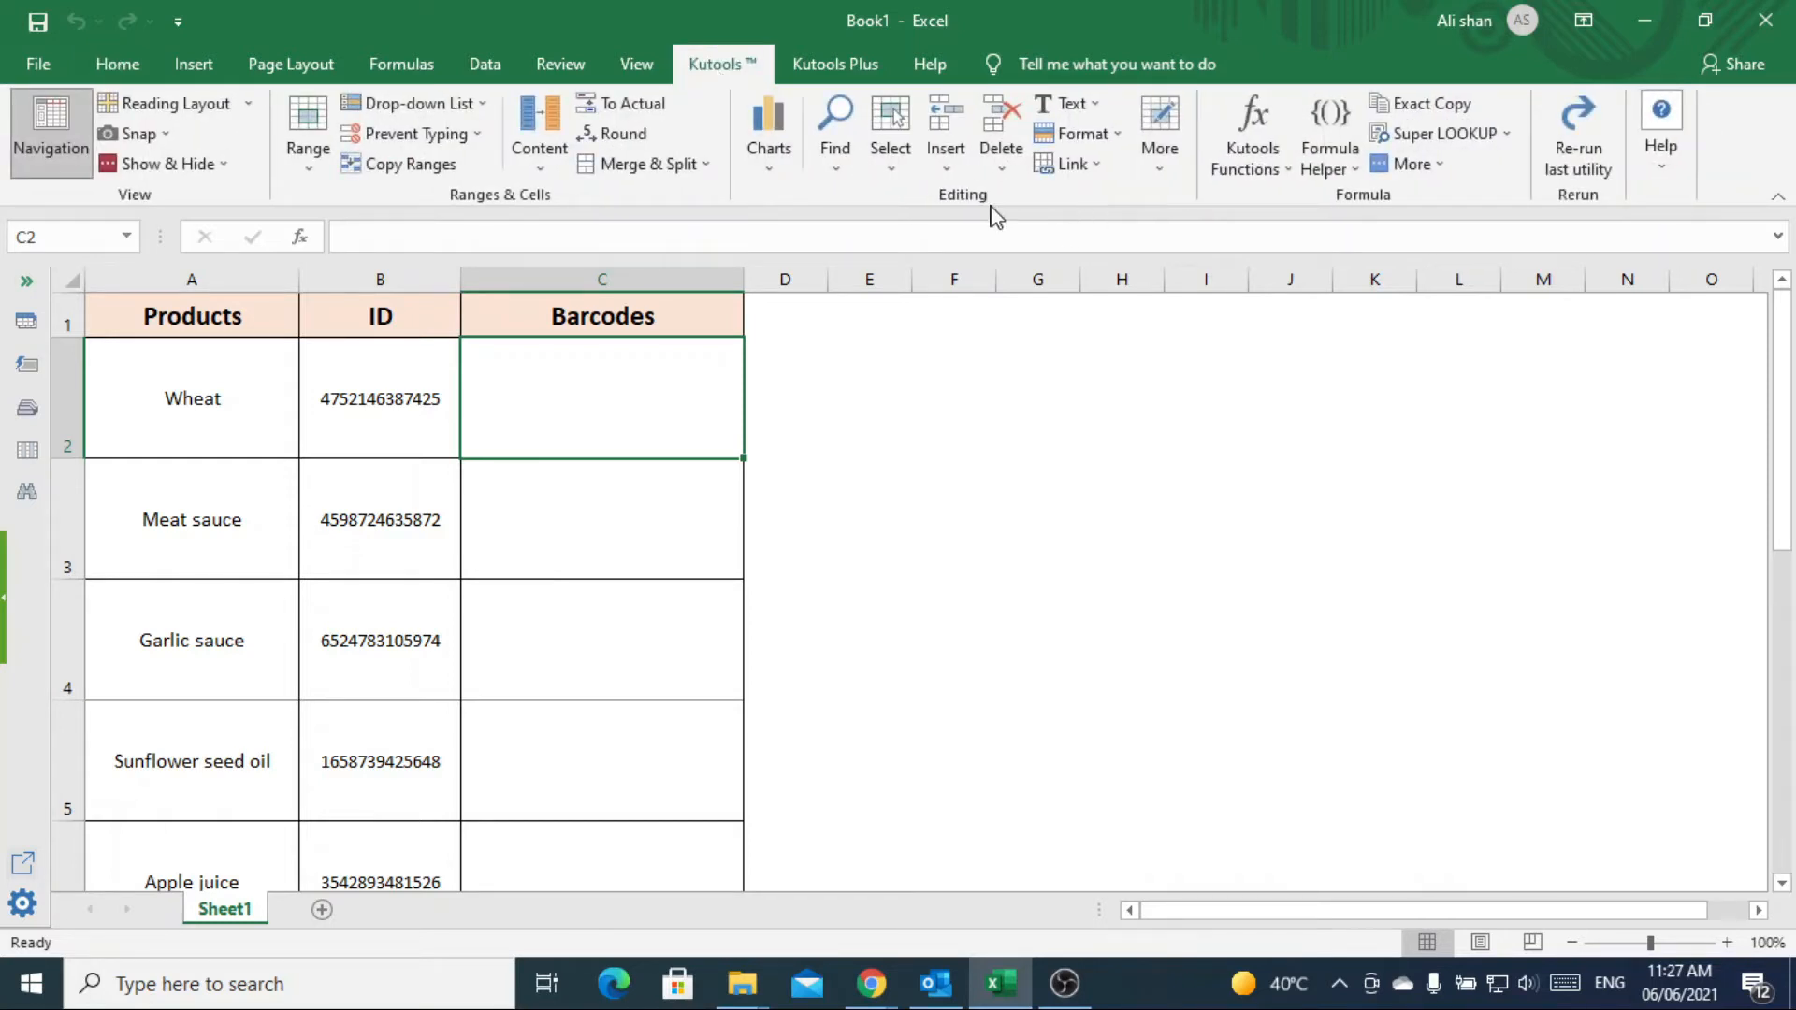
click(945, 131)
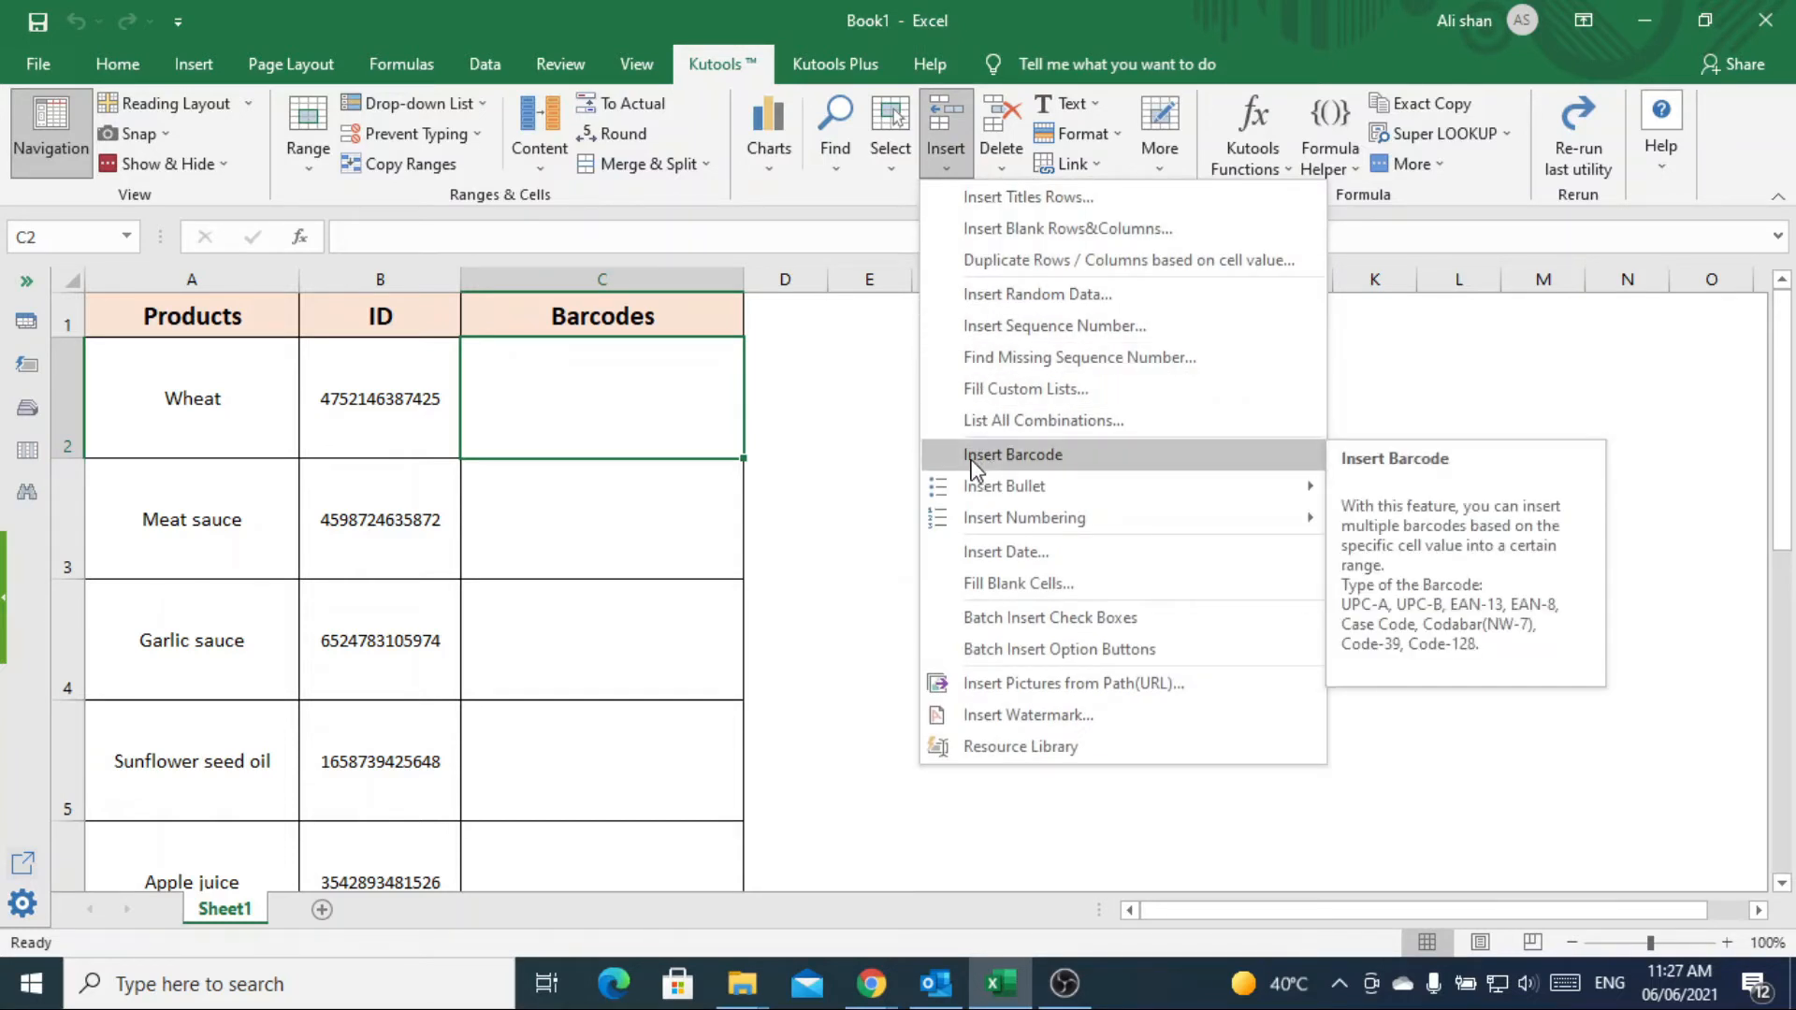
- Start Insert Barcode with EAN-13 as the barcode type and focus the Data Range box
click(1013, 455)
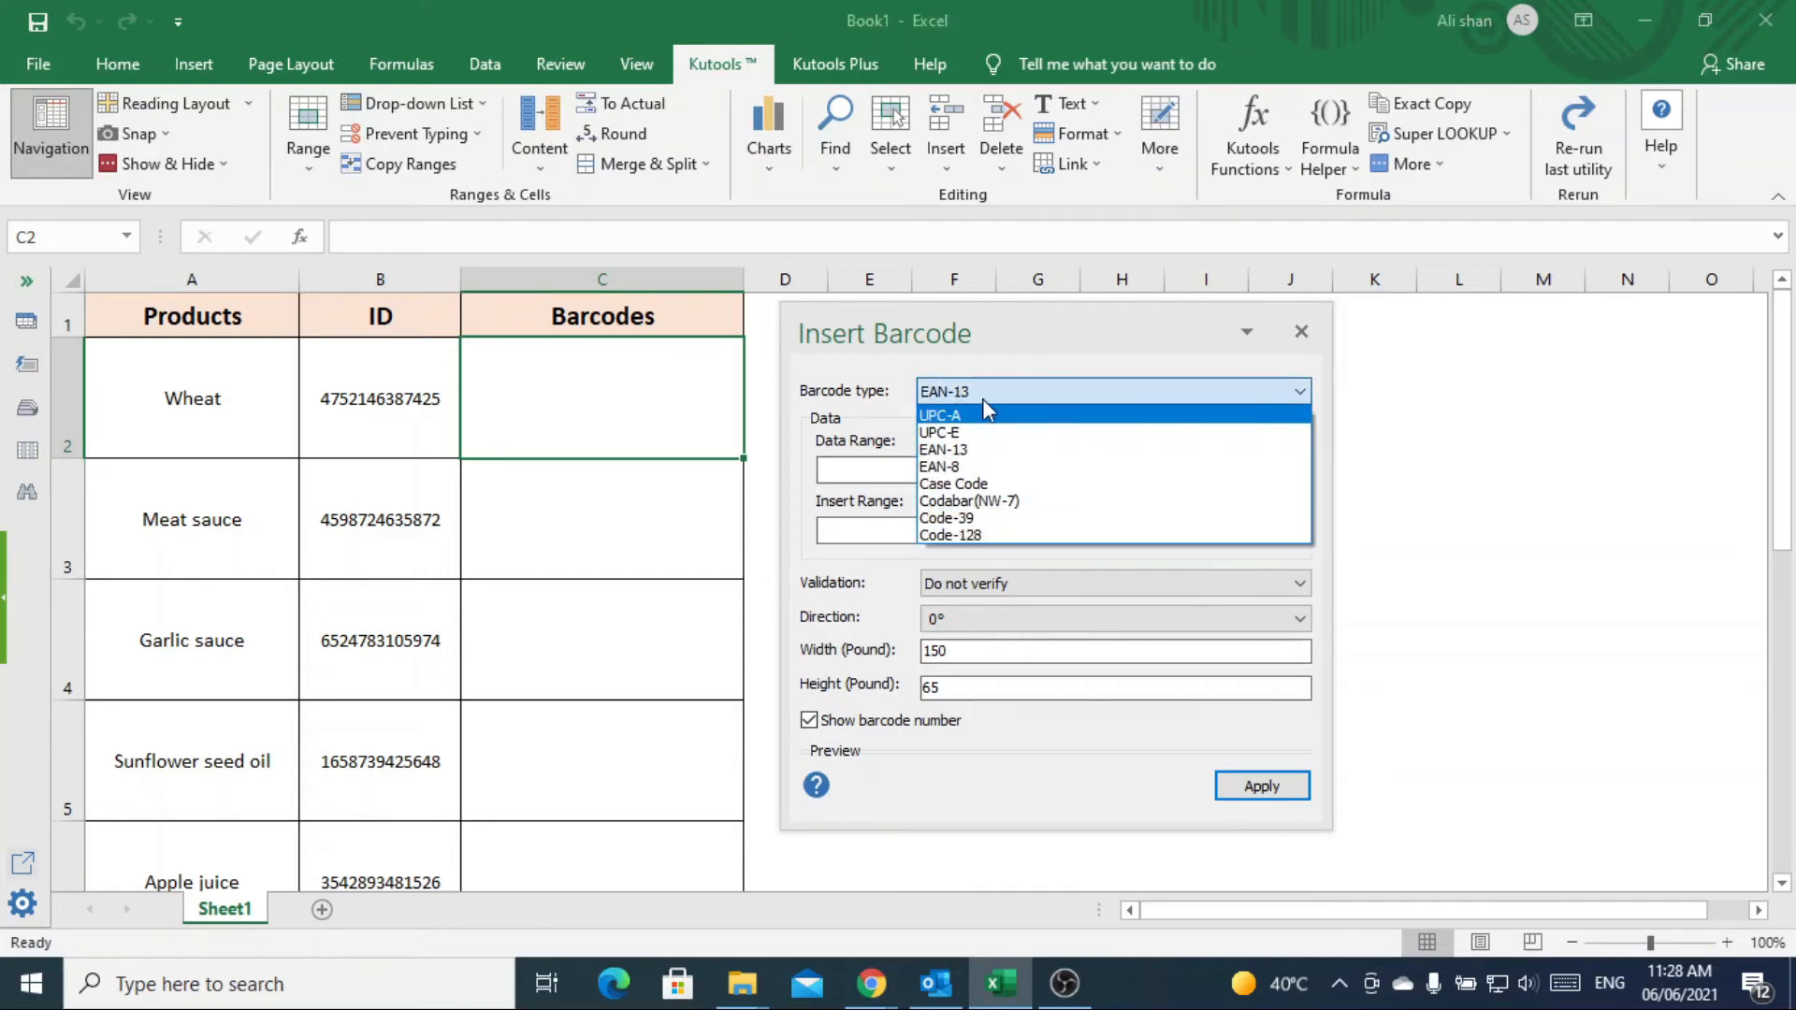
mouse_move(975, 449)
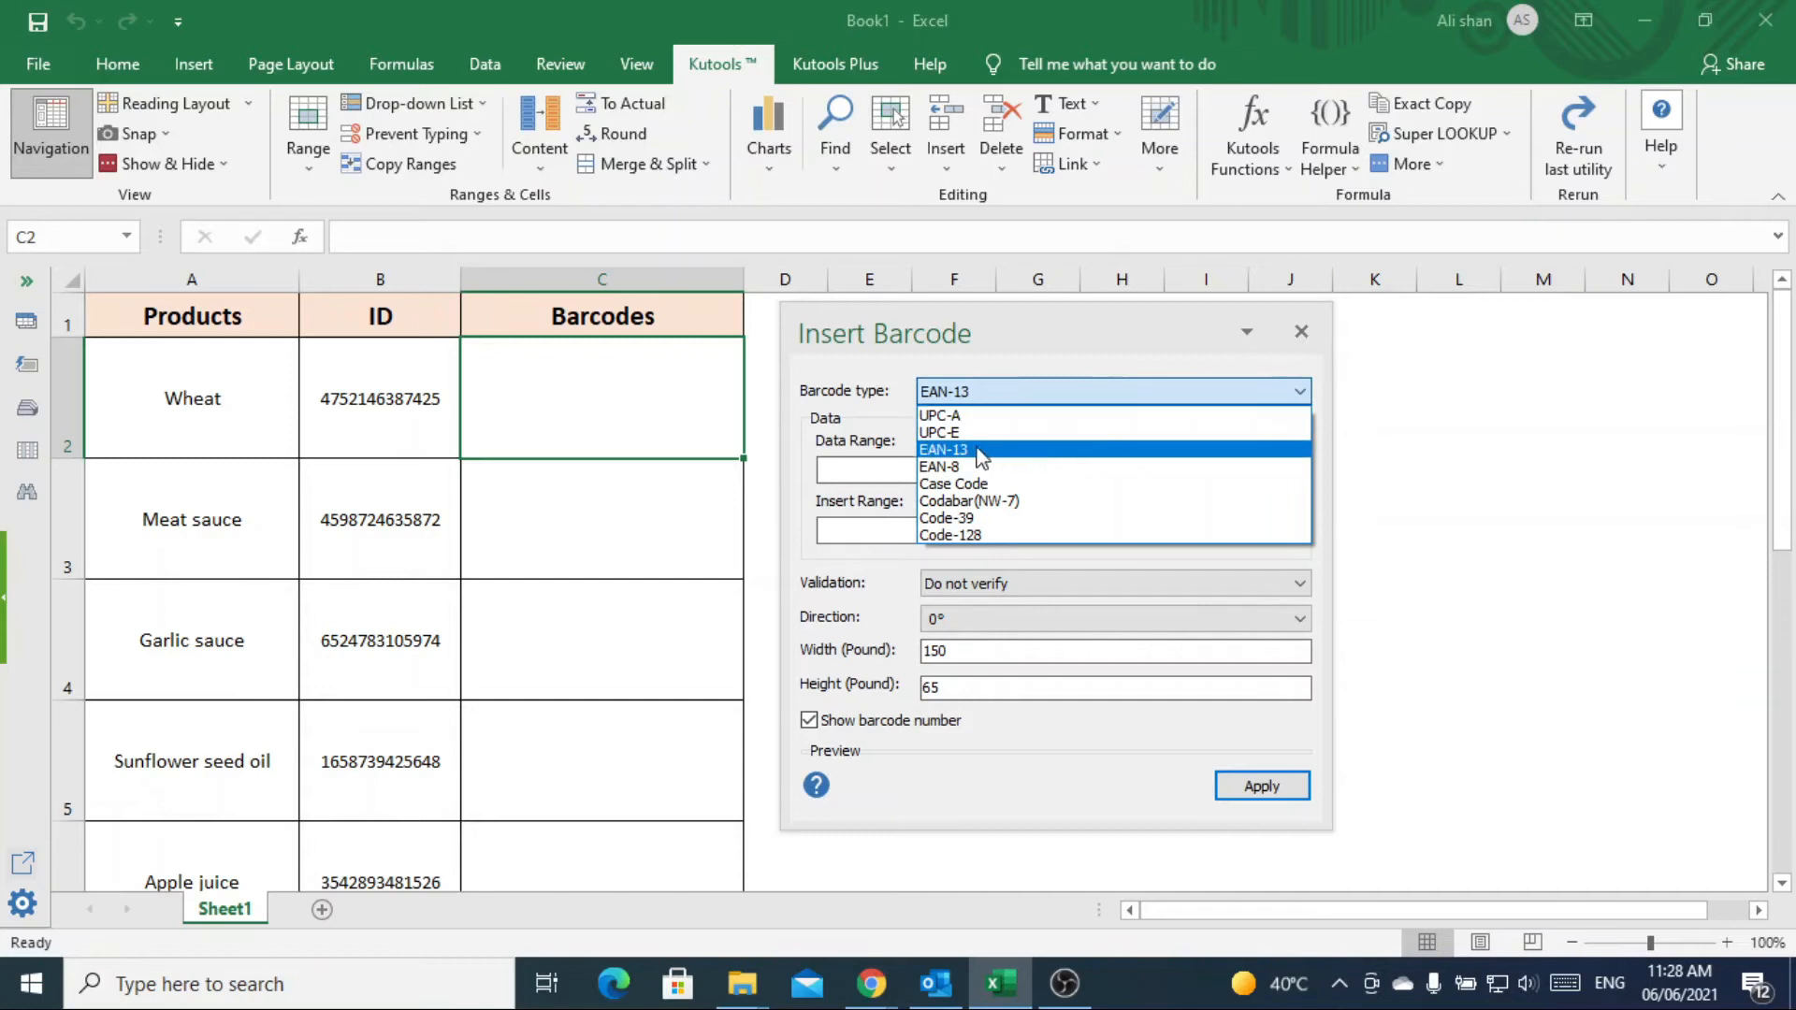
click(943, 449)
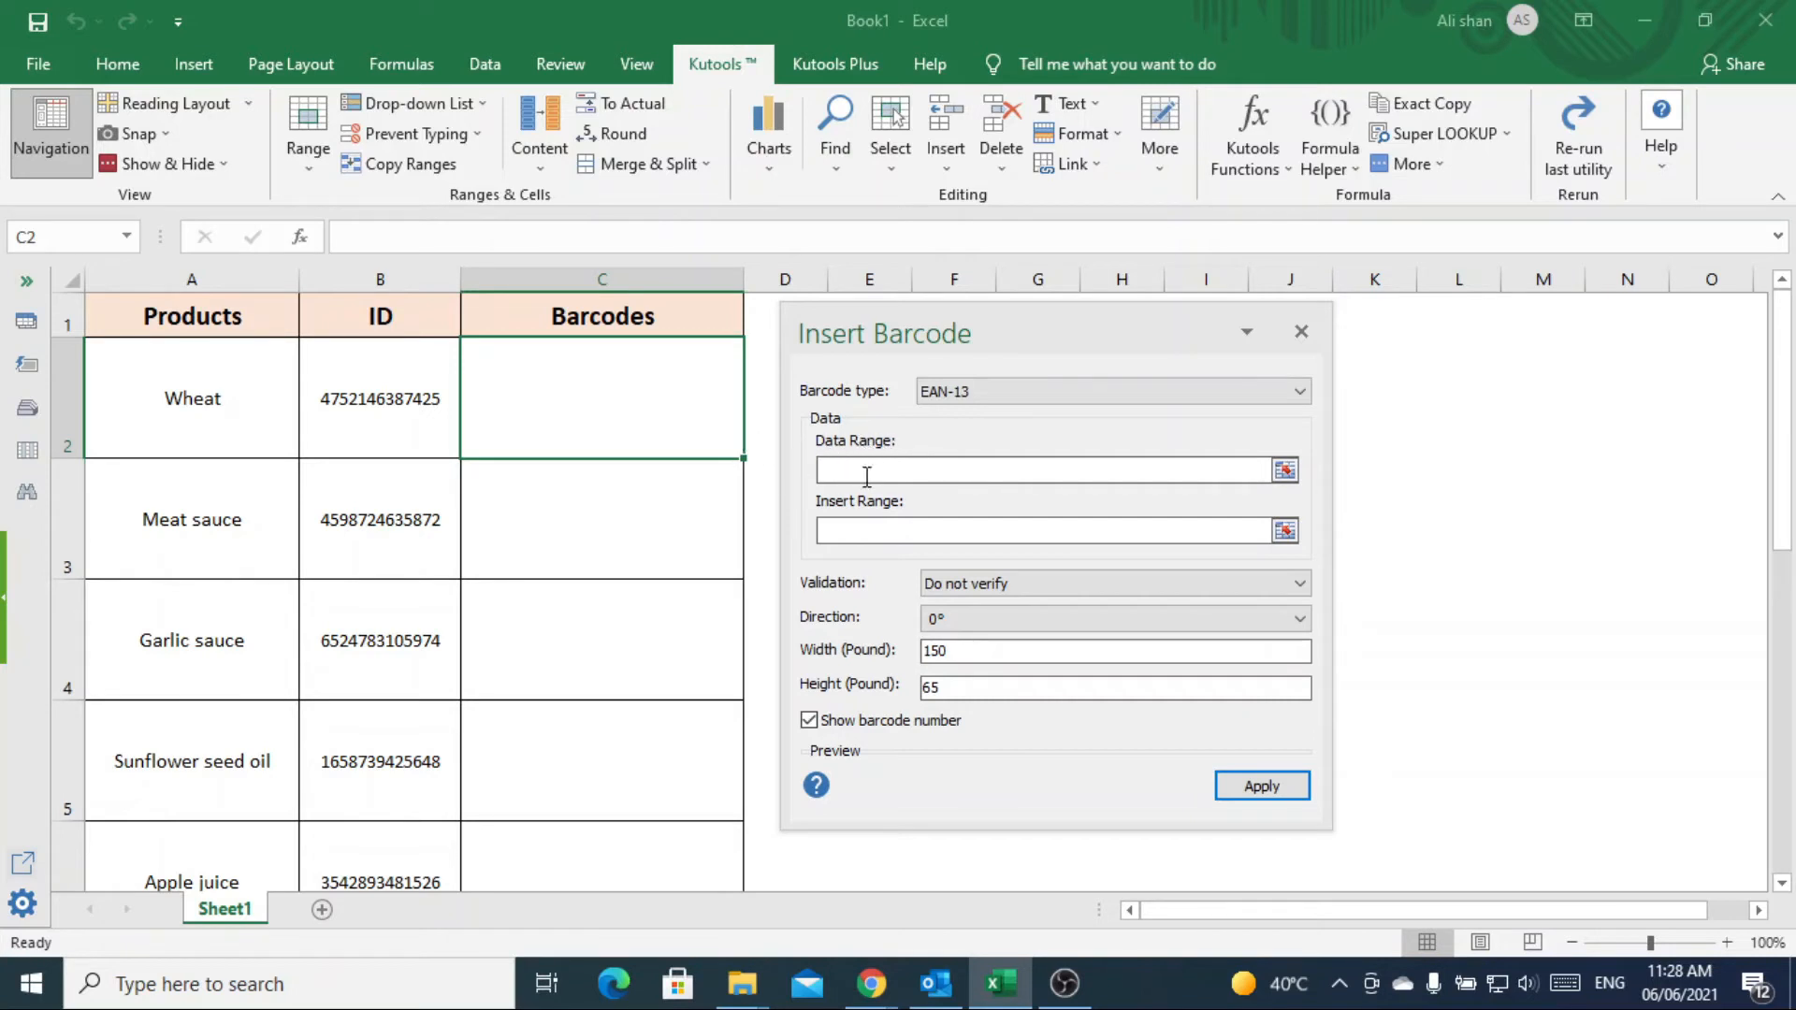
click(1042, 469)
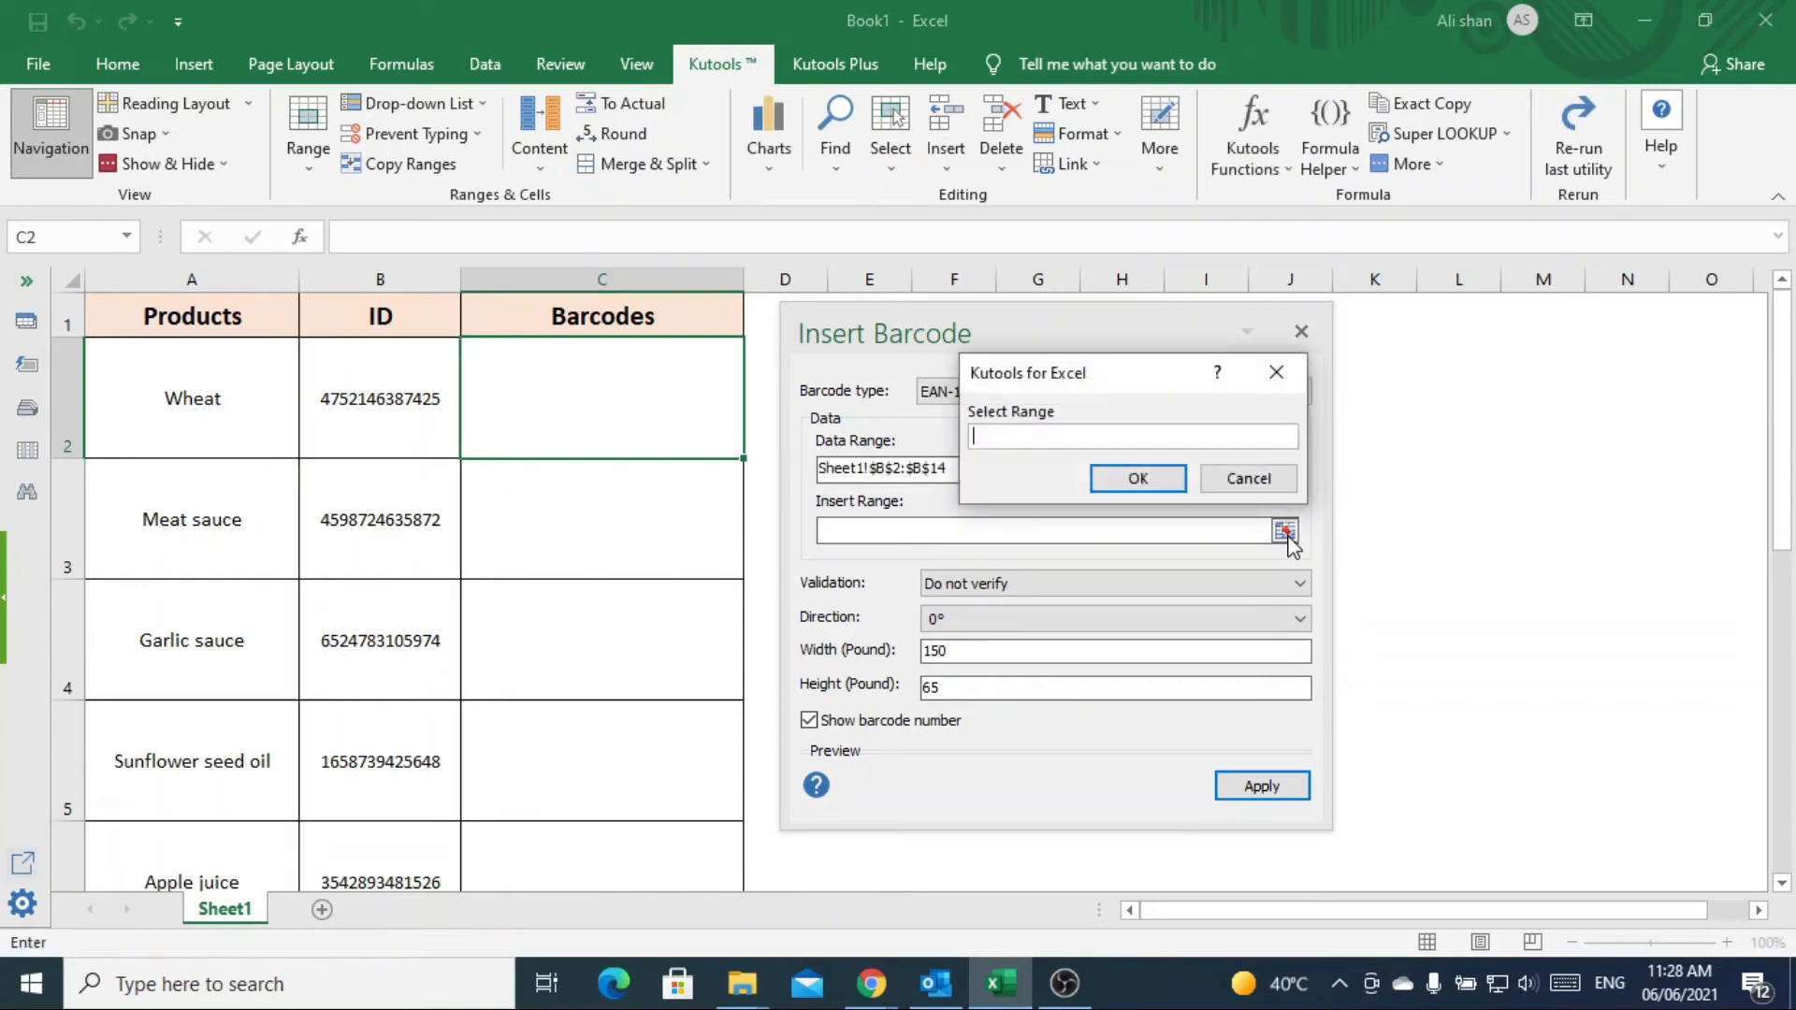
mouse_move(1016, 416)
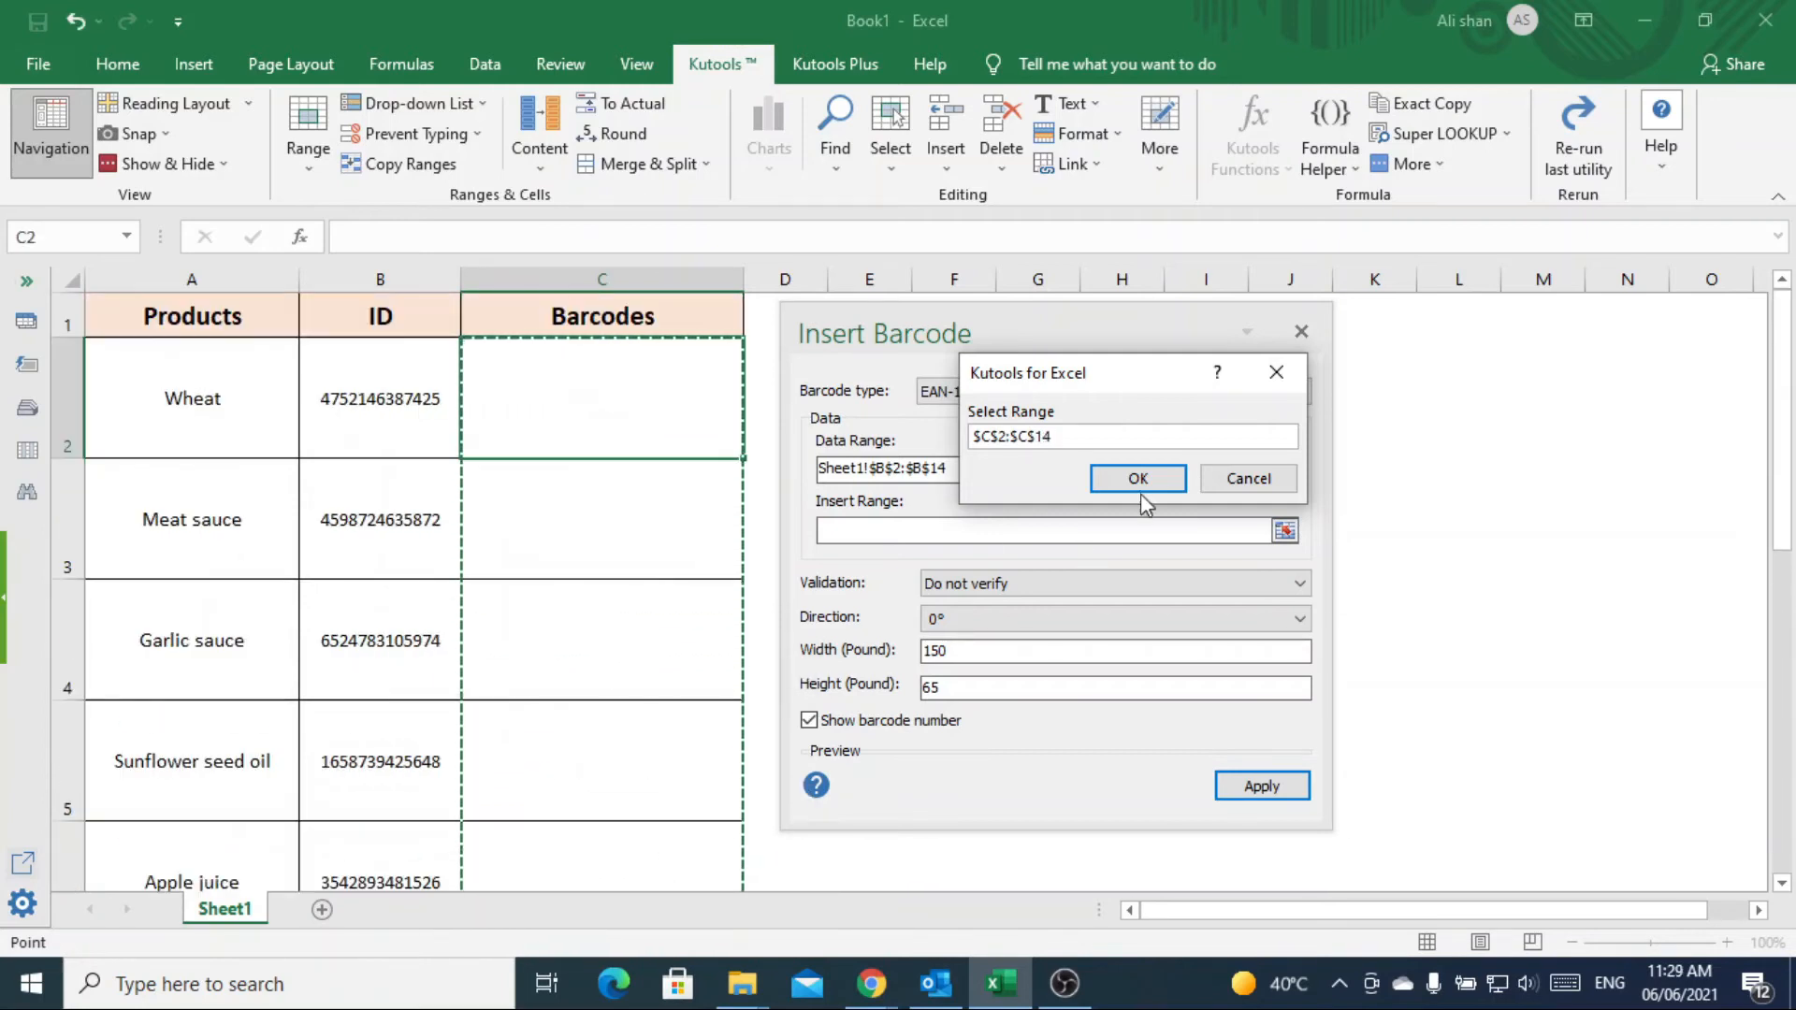
- Confirm C2:C14 as the insert range, with data taken from B2:B14
click(1137, 477)
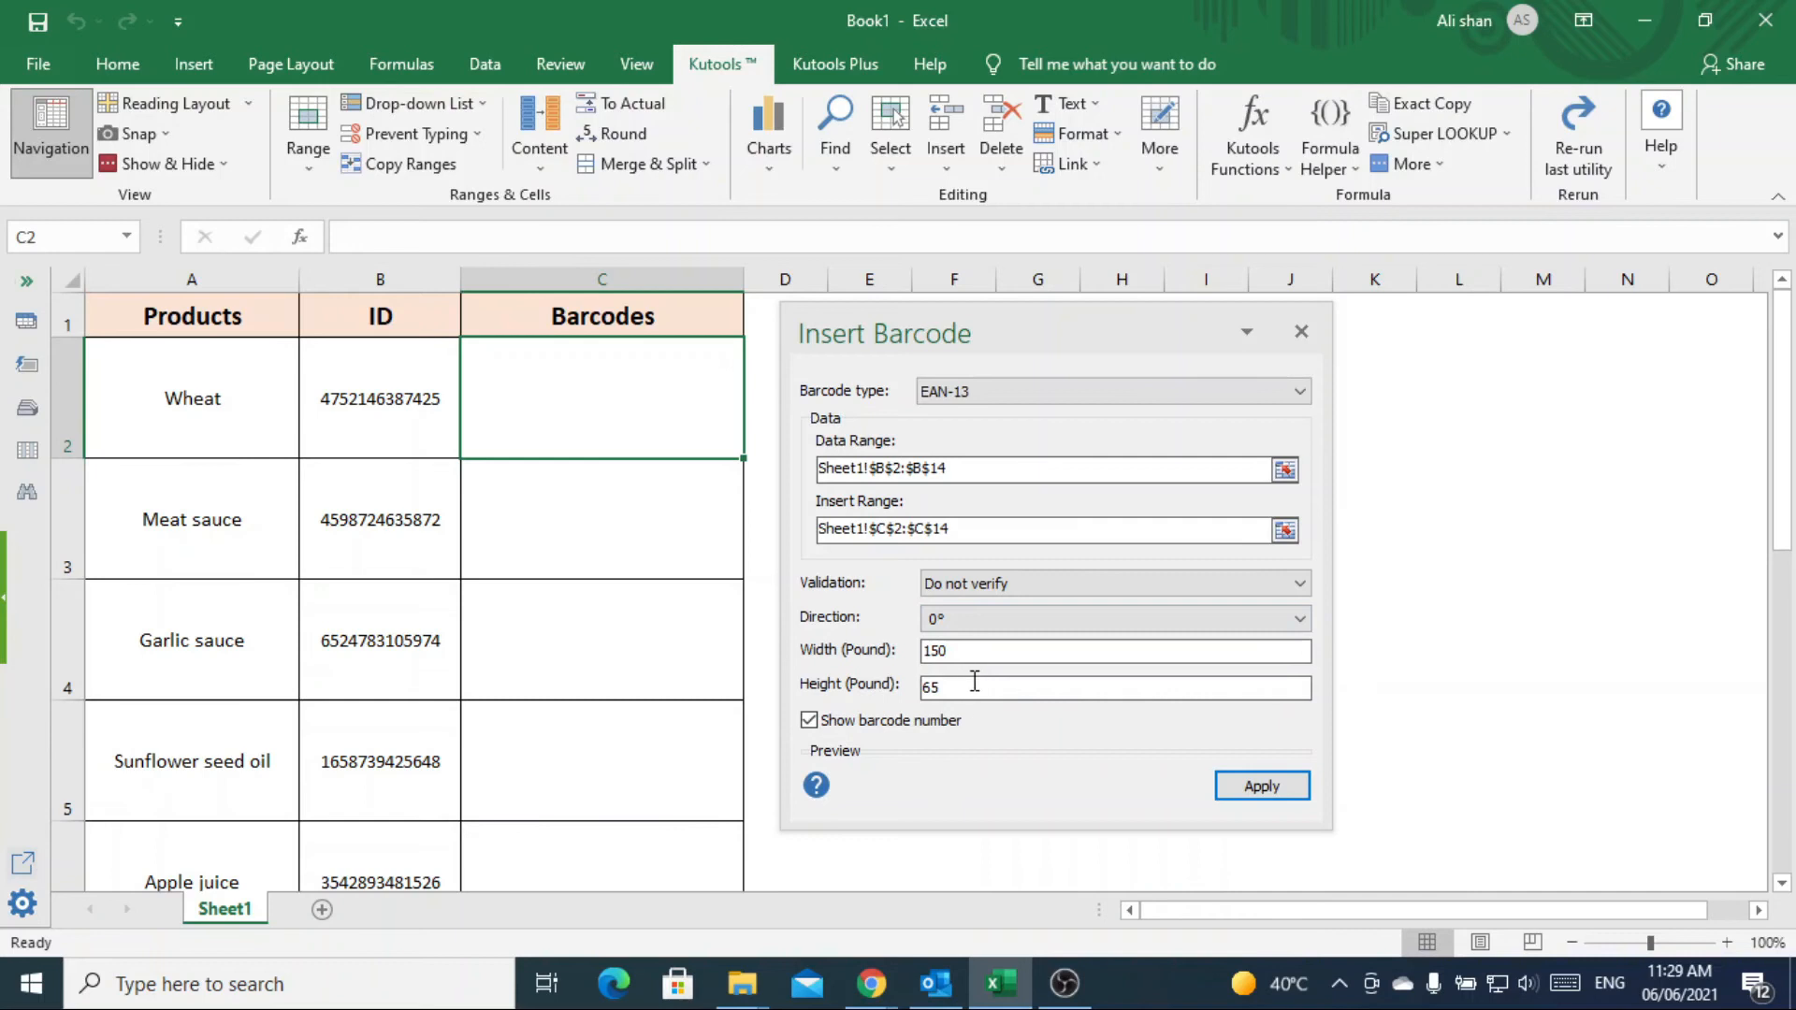
mouse_move(1036, 738)
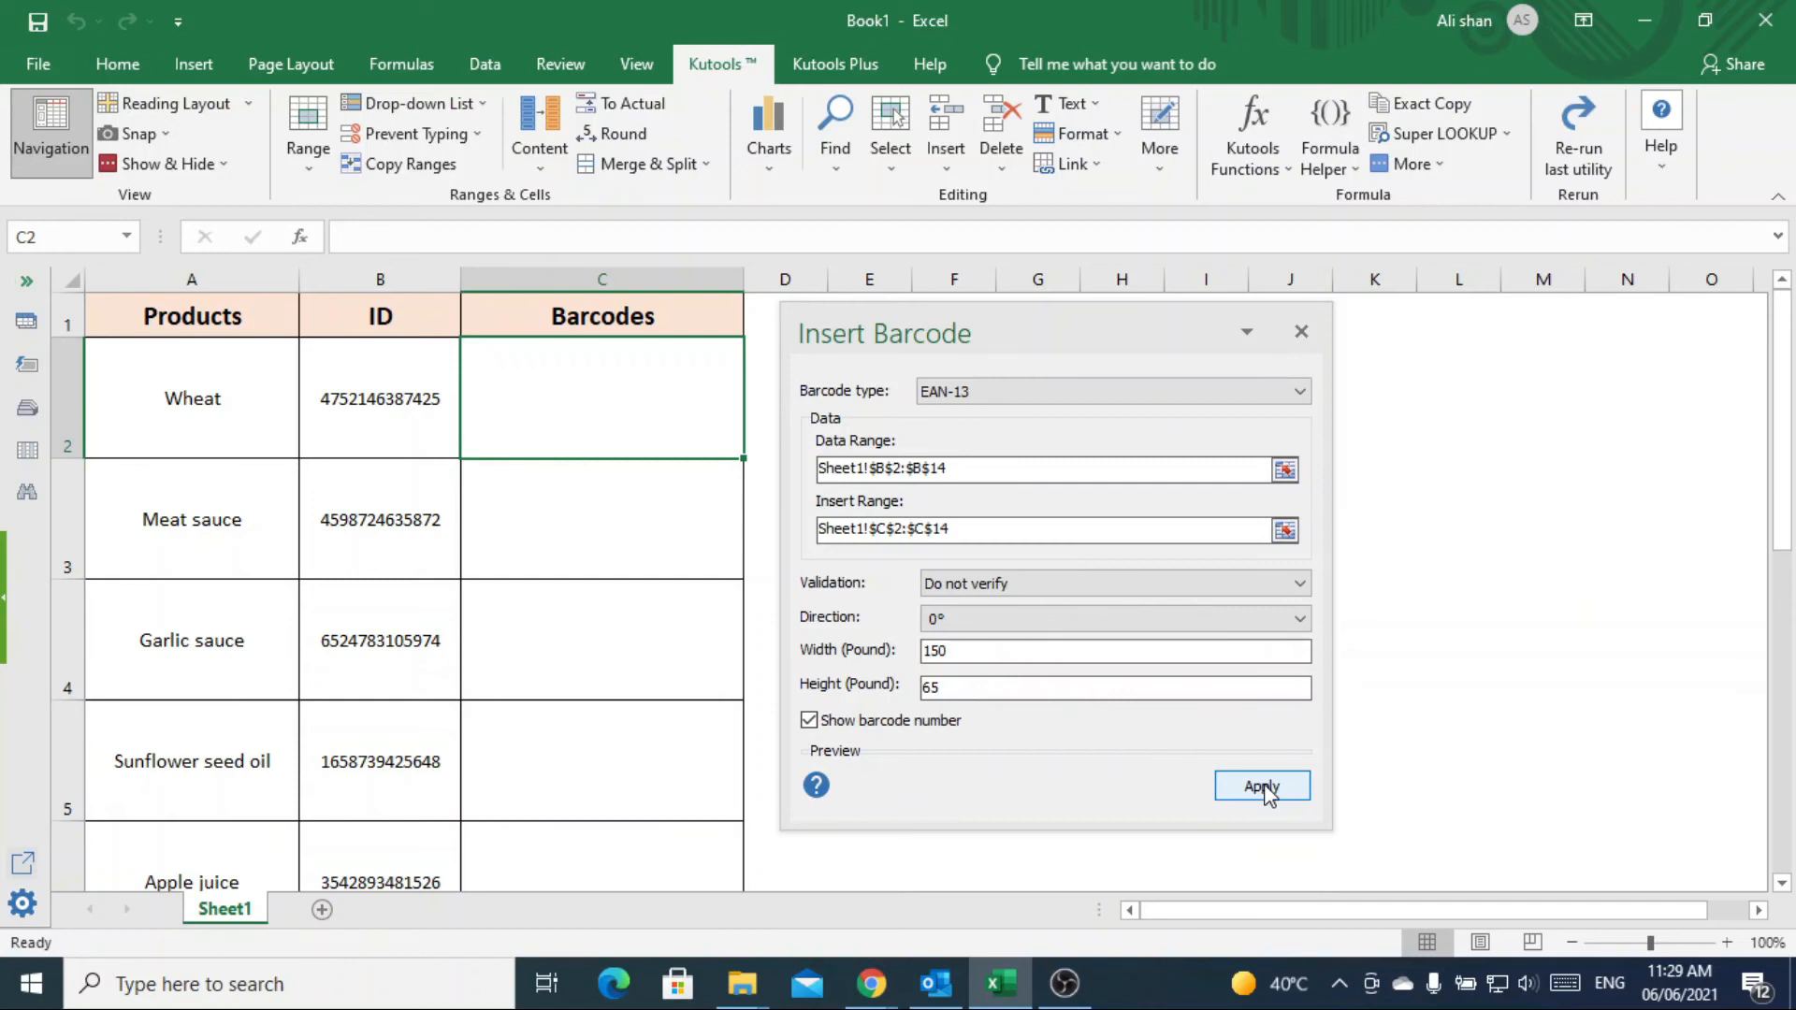
- Generate the EAN-13 barcodes into the Barcodes column and review the result
click(1259, 788)
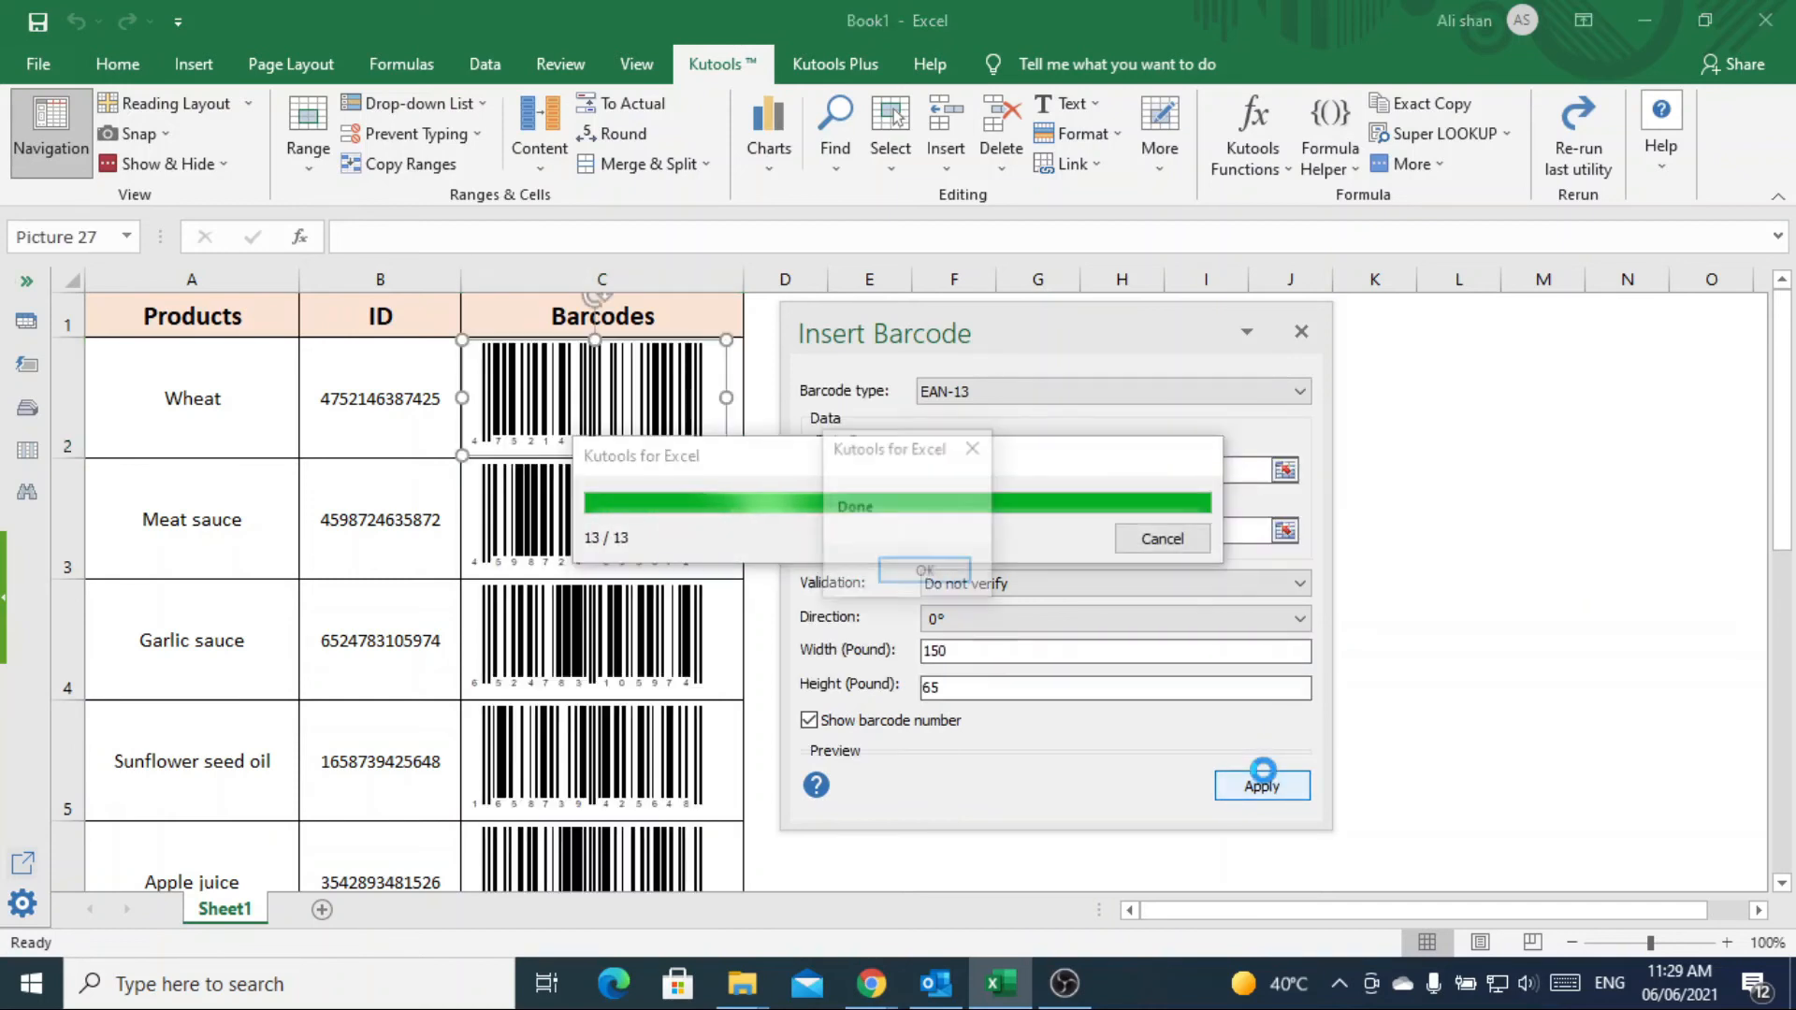
click(924, 571)
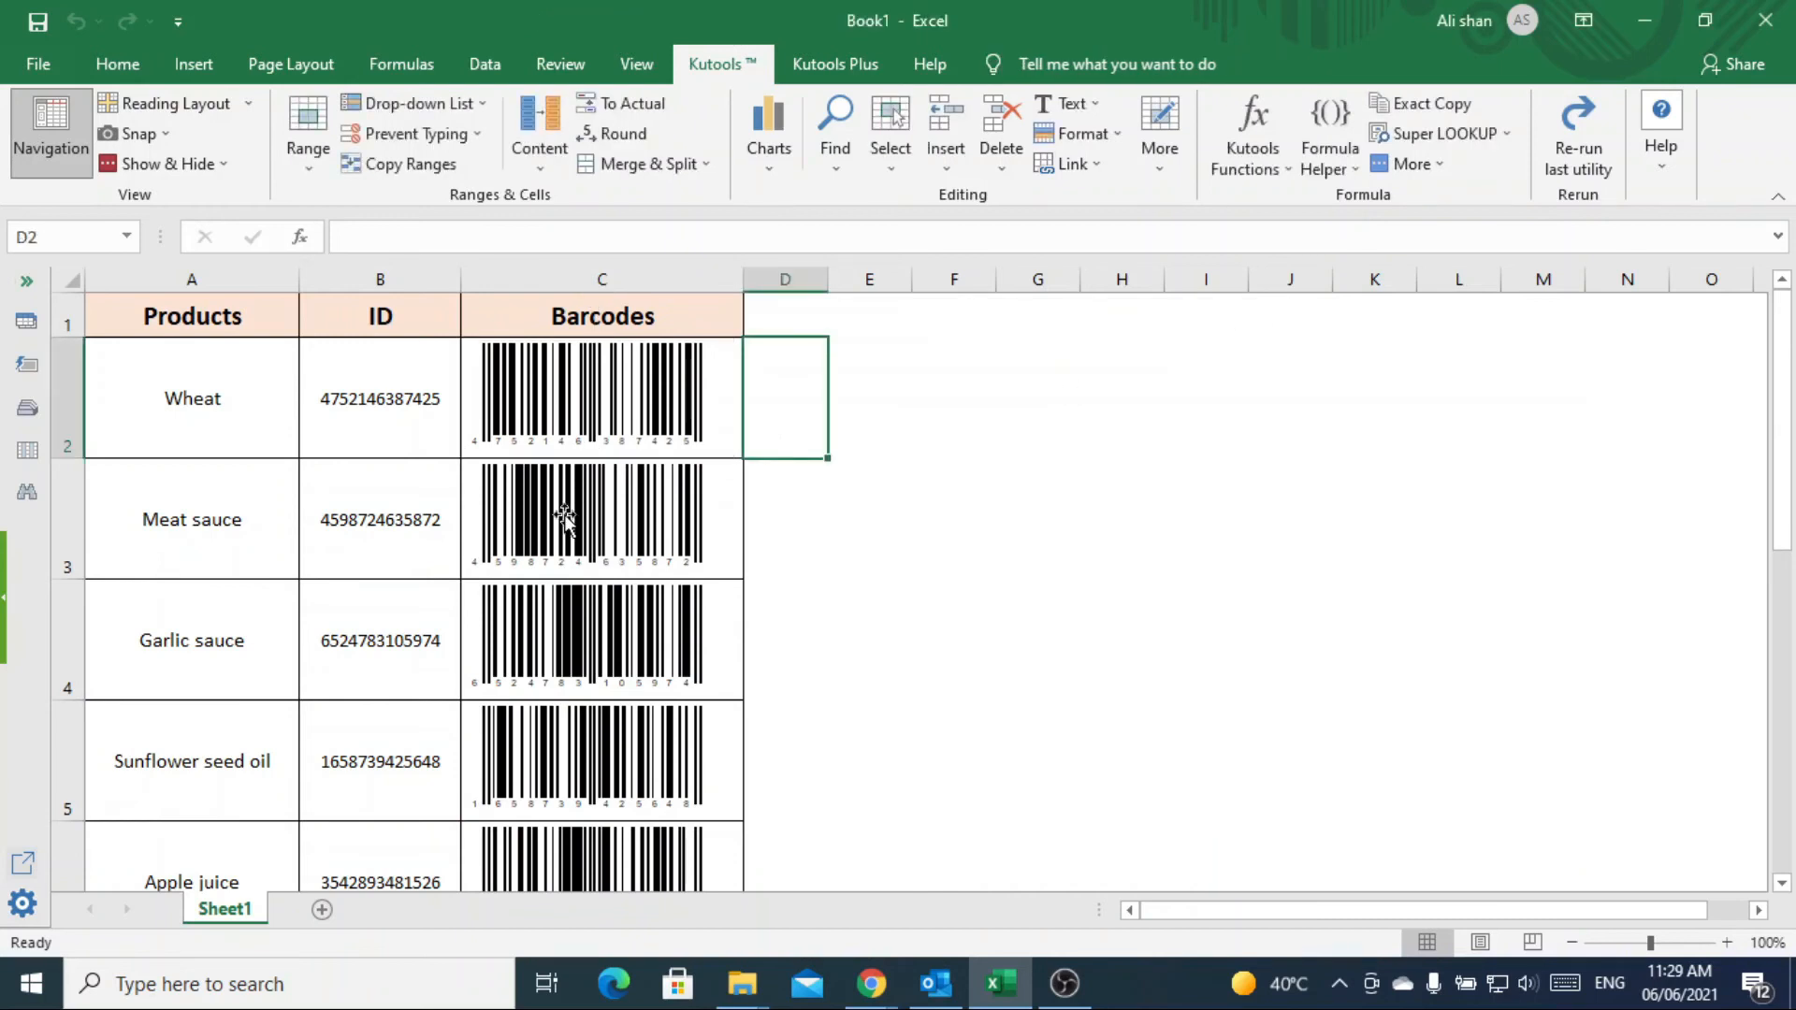
scroll(down, 3)
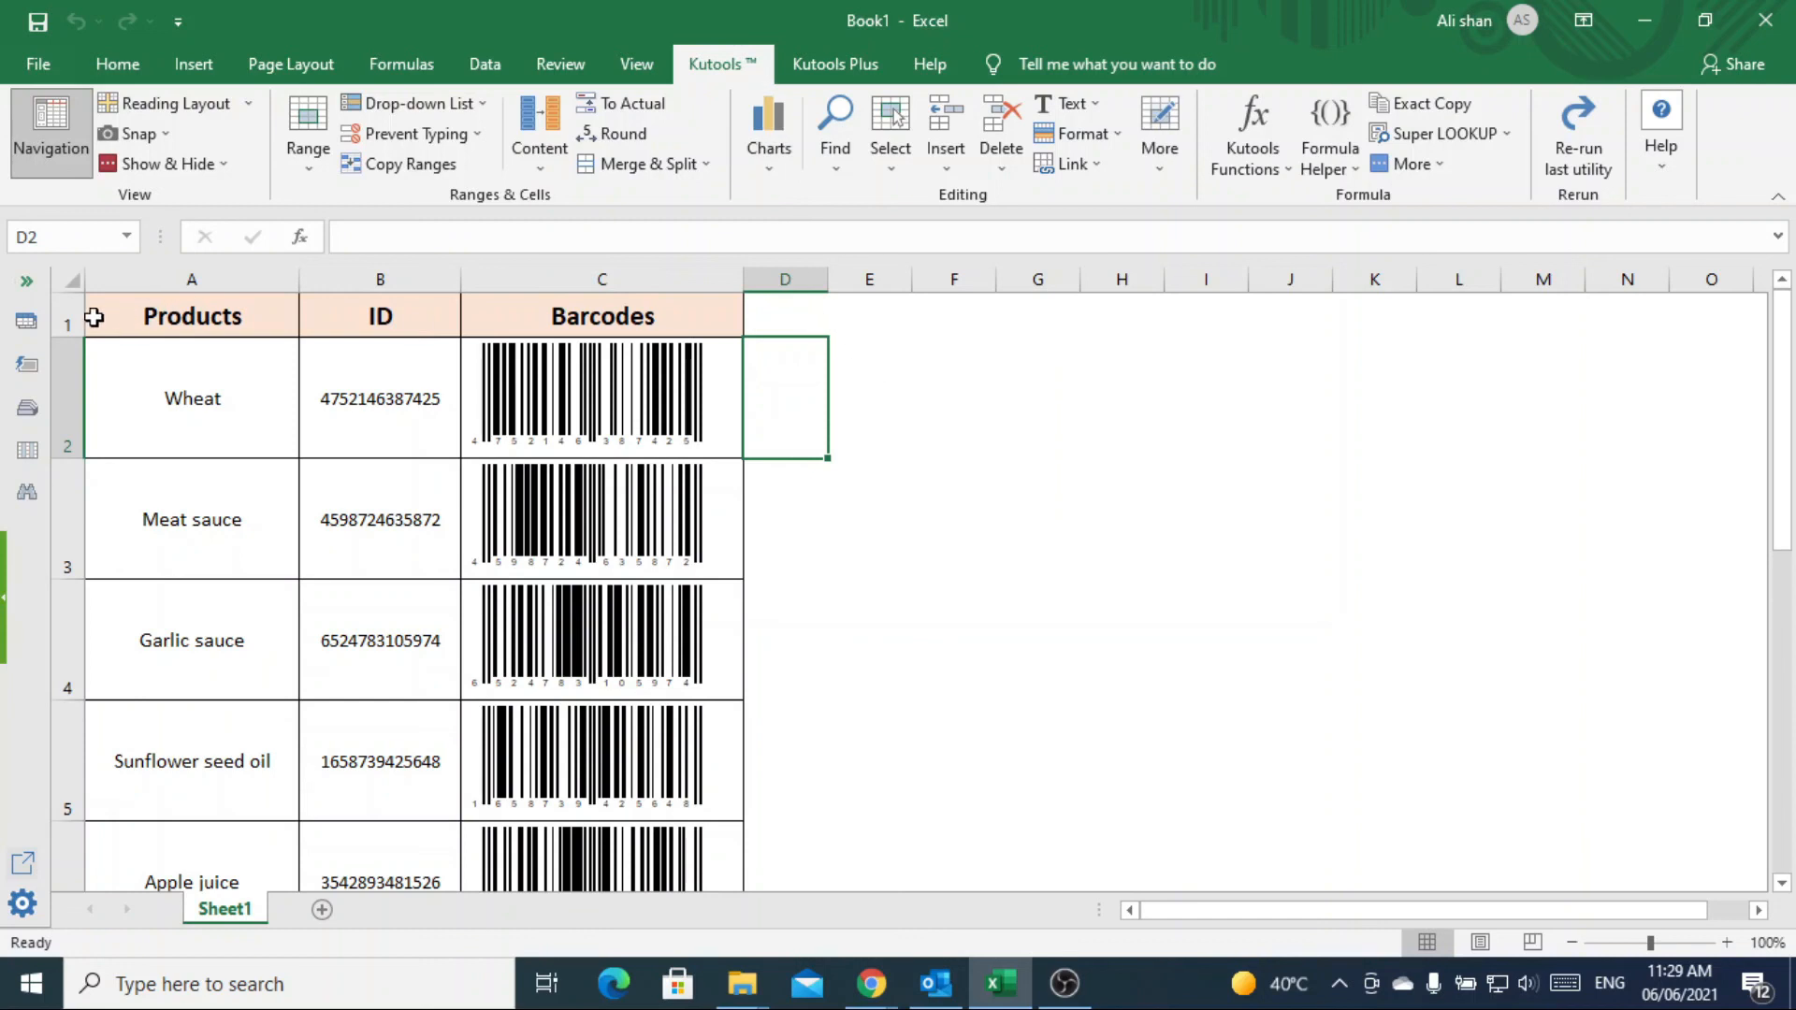
click(191, 316)
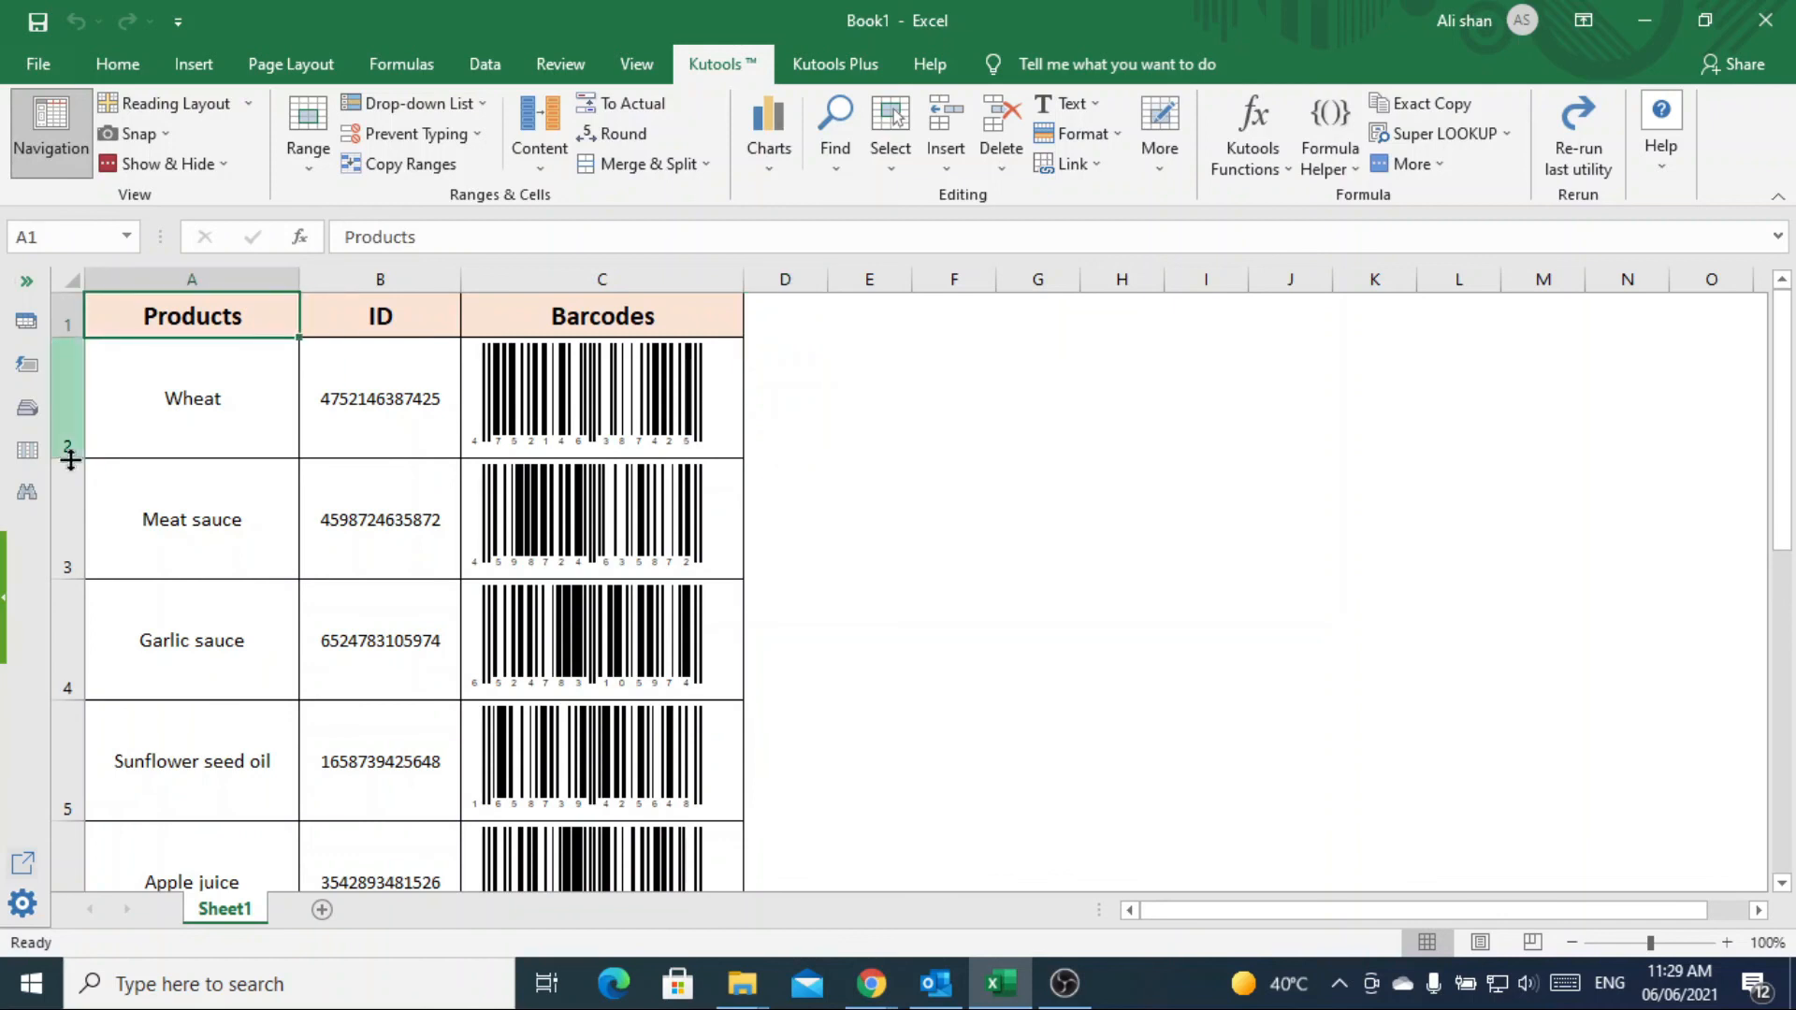